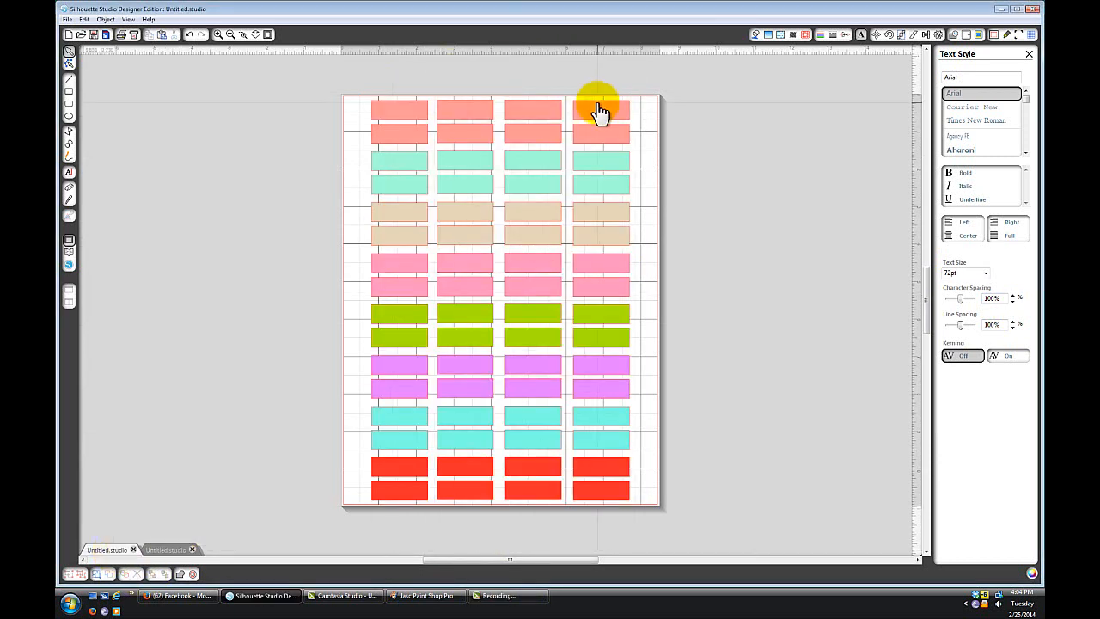
pyautogui.moveTo(879, 181)
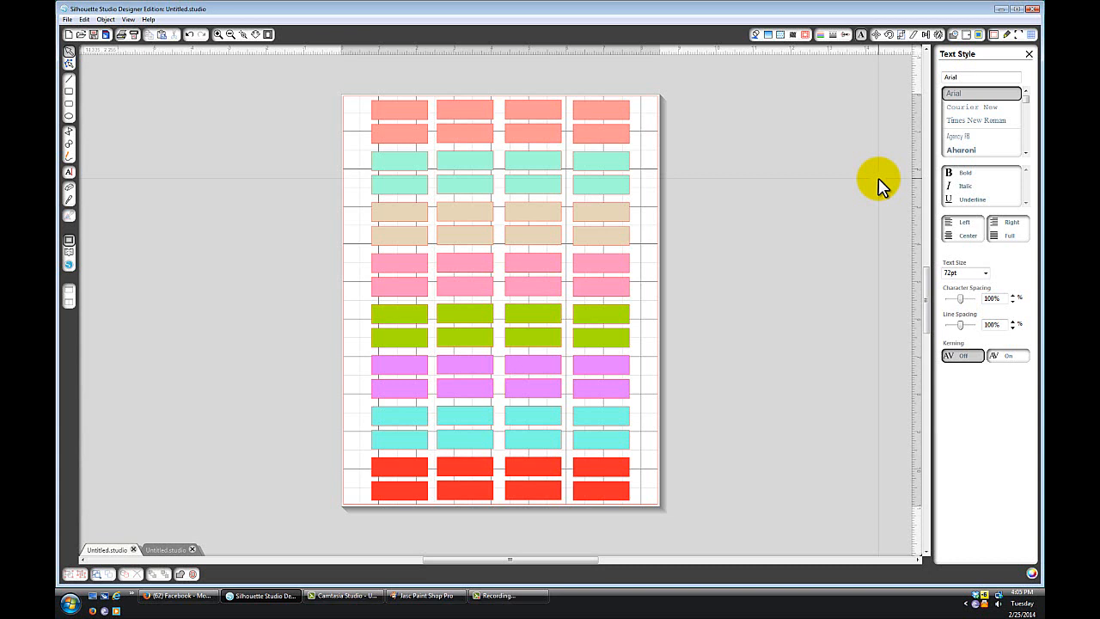
# Open the File menu over the eight-row colored label sheet
pyautogui.click(67, 19)
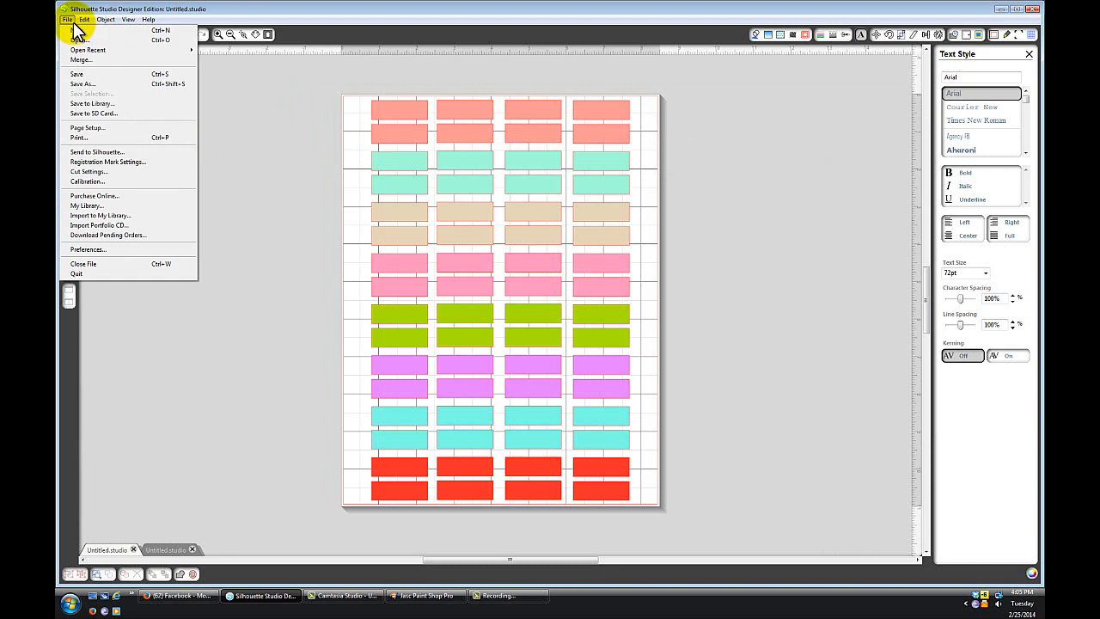
pyautogui.click(81, 83)
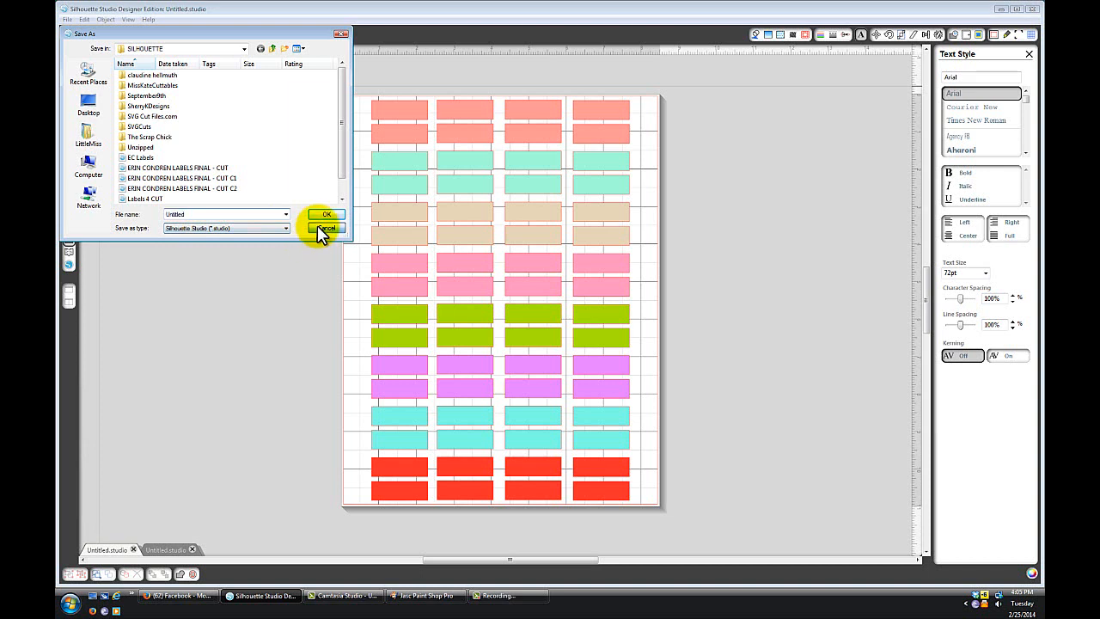
pyautogui.click(325, 228)
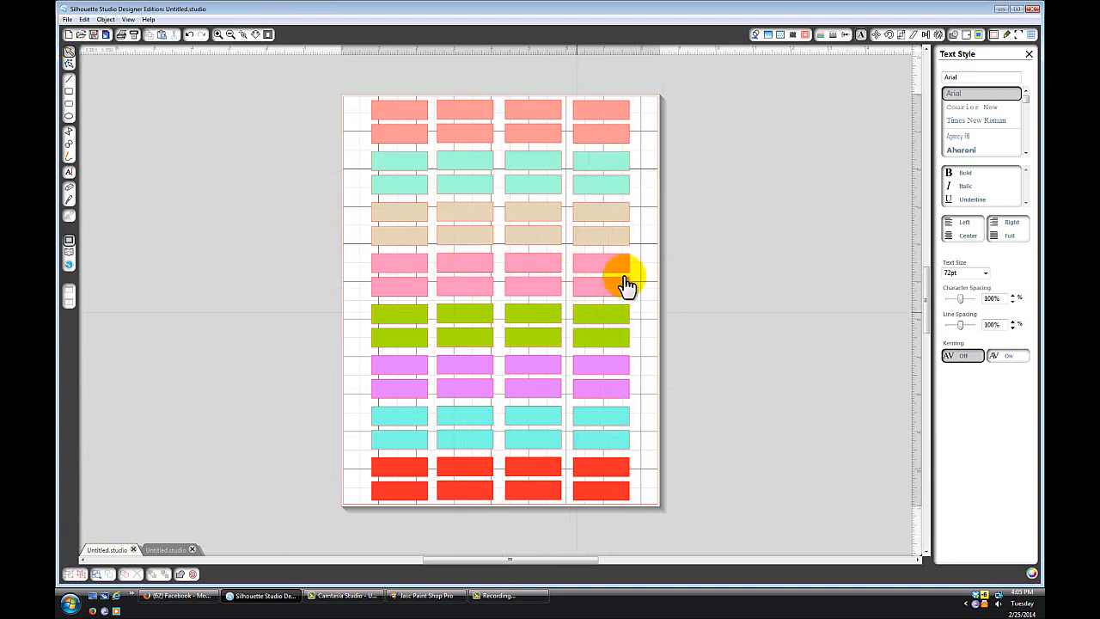
pyautogui.moveTo(596, 522)
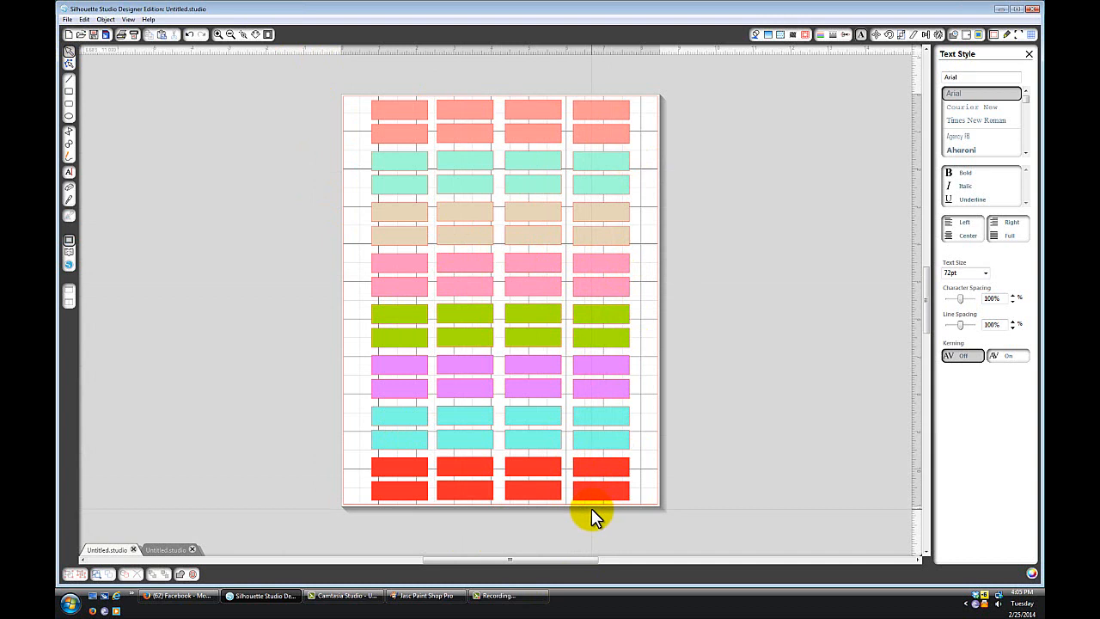
pyautogui.moveTo(610, 514)
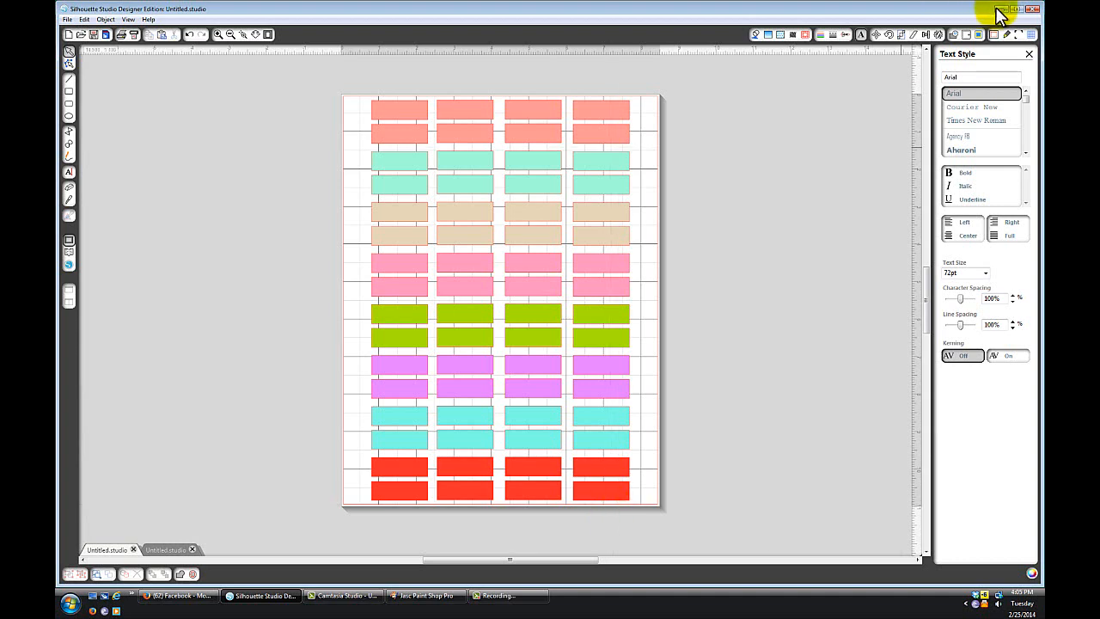
# Minimize Silhouette Studio to reveal the desktop with the Bullzip setup file
pyautogui.click(1007, 10)
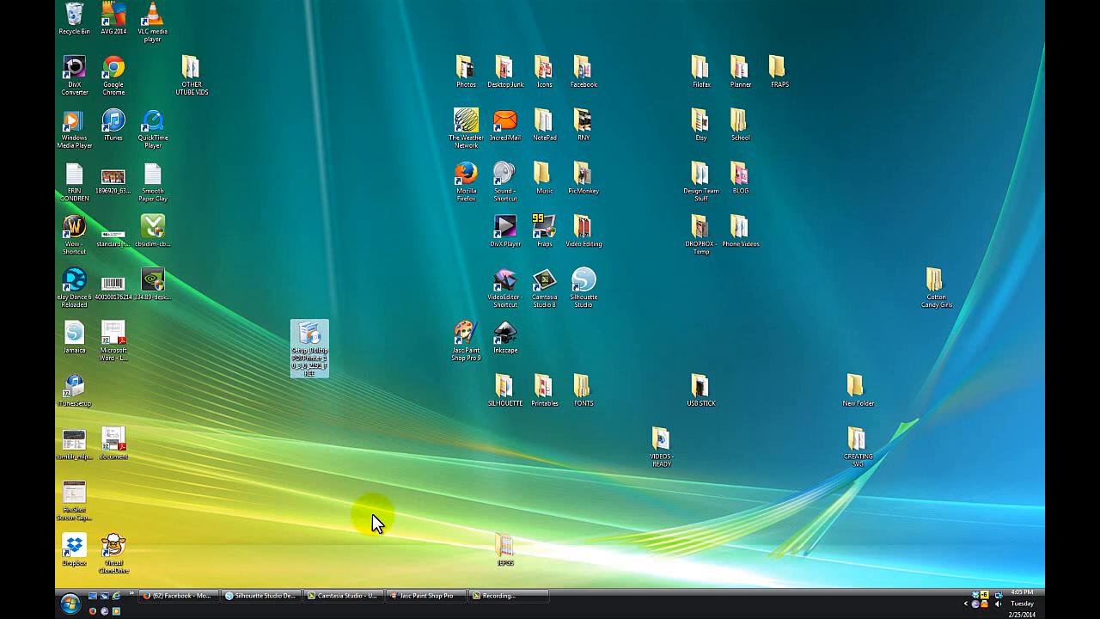
pyautogui.moveTo(583, 569)
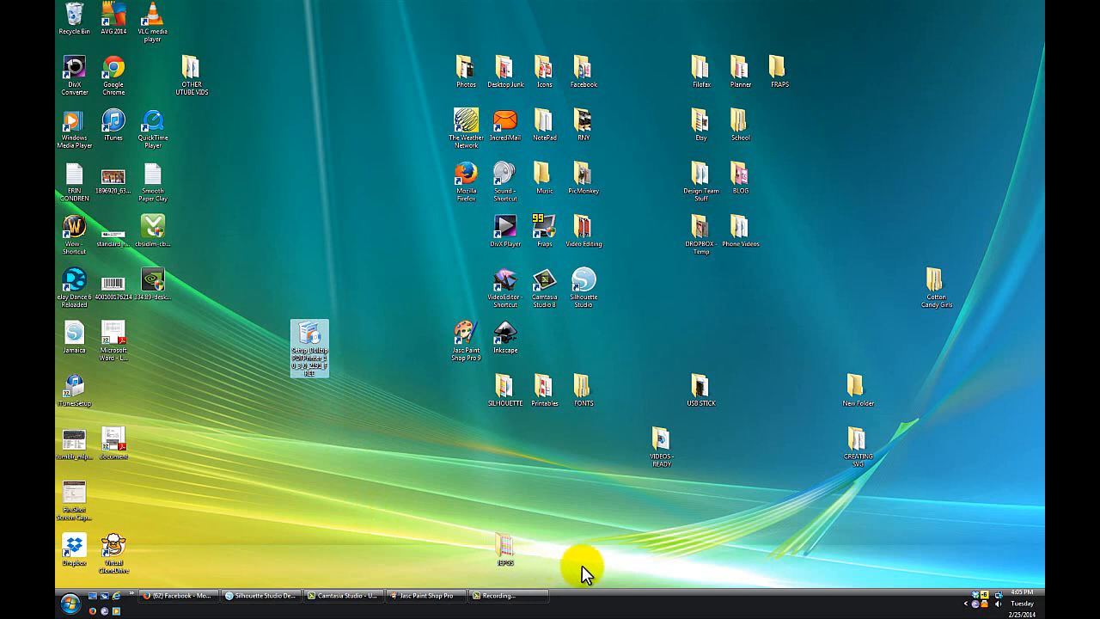
pyautogui.moveTo(593, 569)
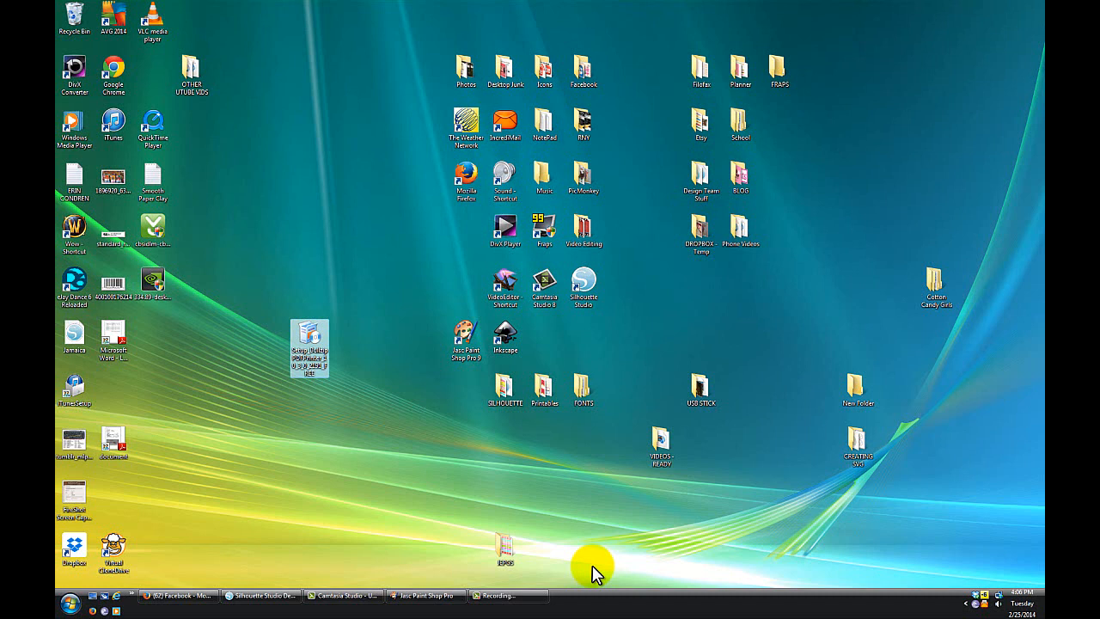
pyautogui.moveTo(359, 335)
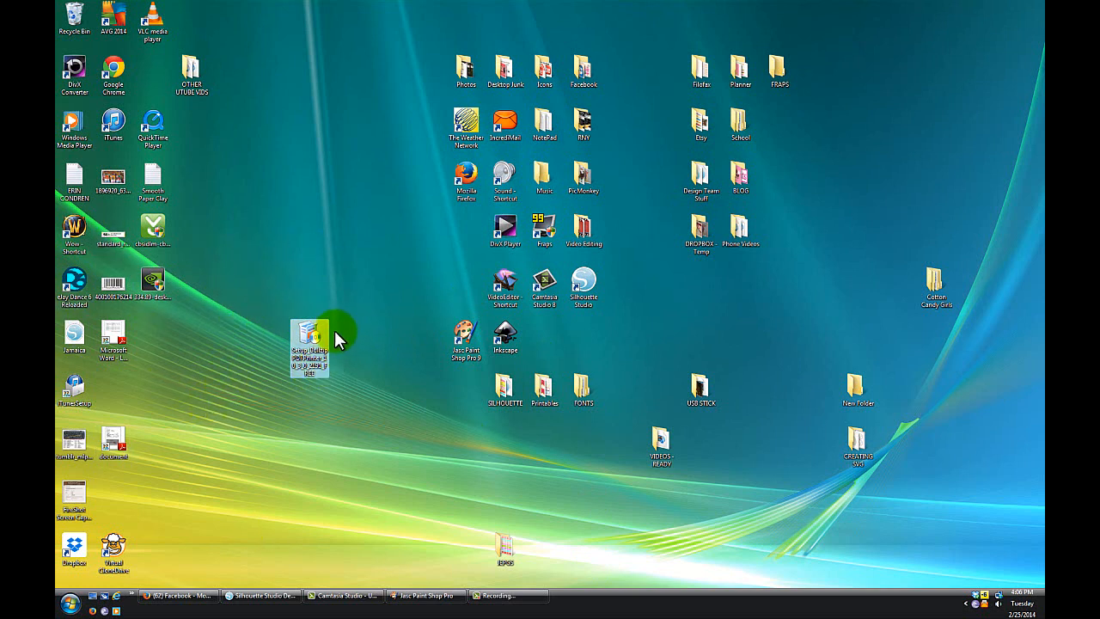
pyautogui.moveTo(311, 344)
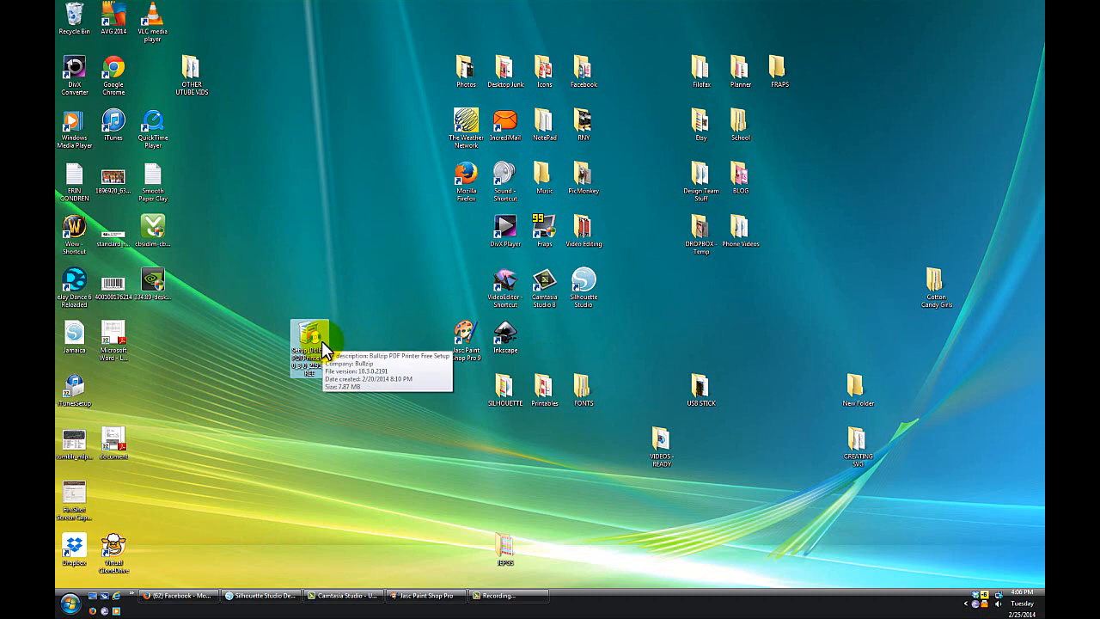
# Run the Bullzip PDF Printer setup in English, accept the license, and reach Dependencies
pyautogui.doubleClick(310, 336)
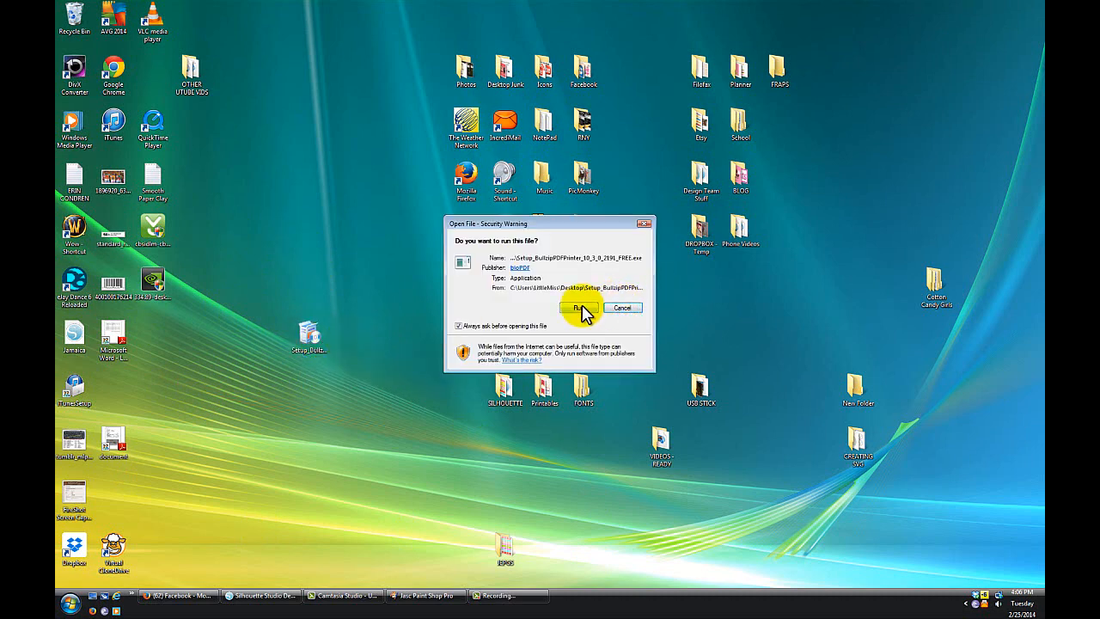
pyautogui.click(580, 308)
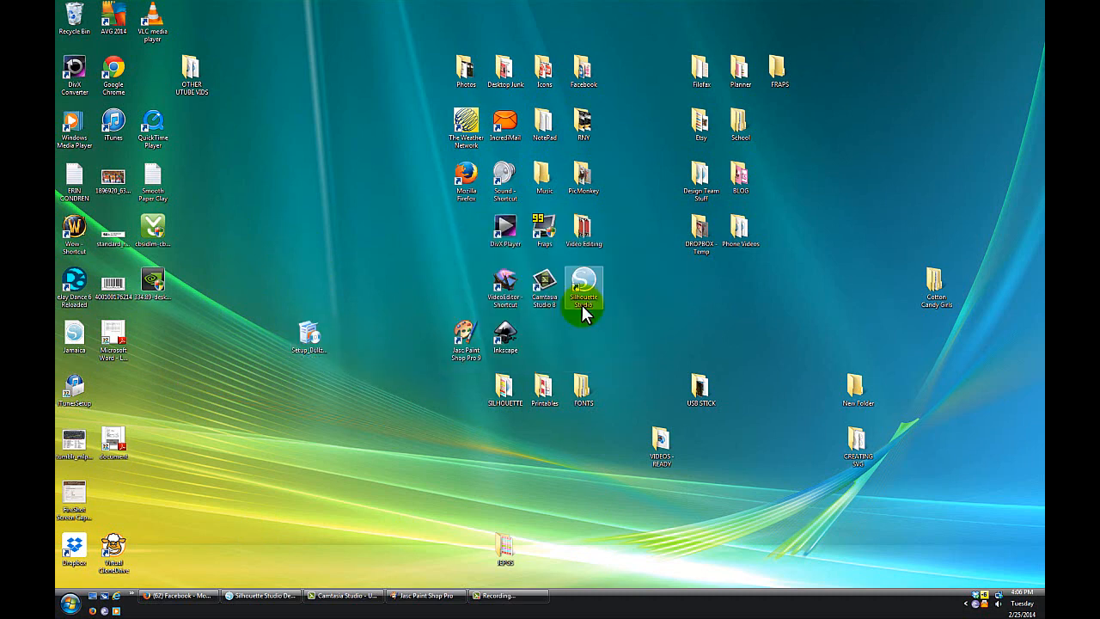
pyautogui.doubleClick(583, 288)
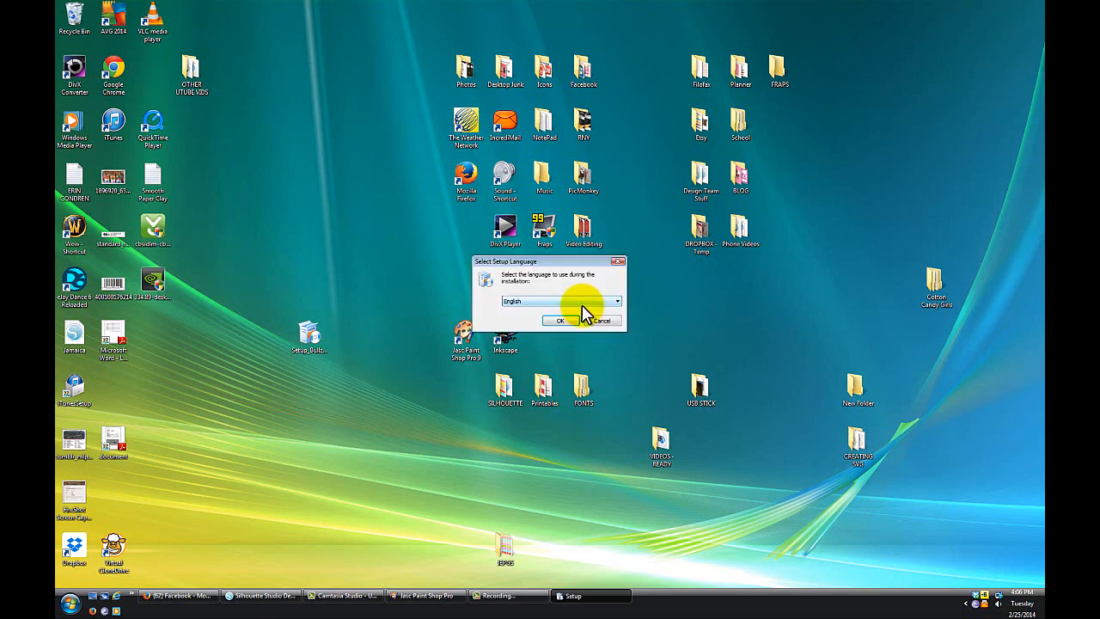
pyautogui.click(562, 320)
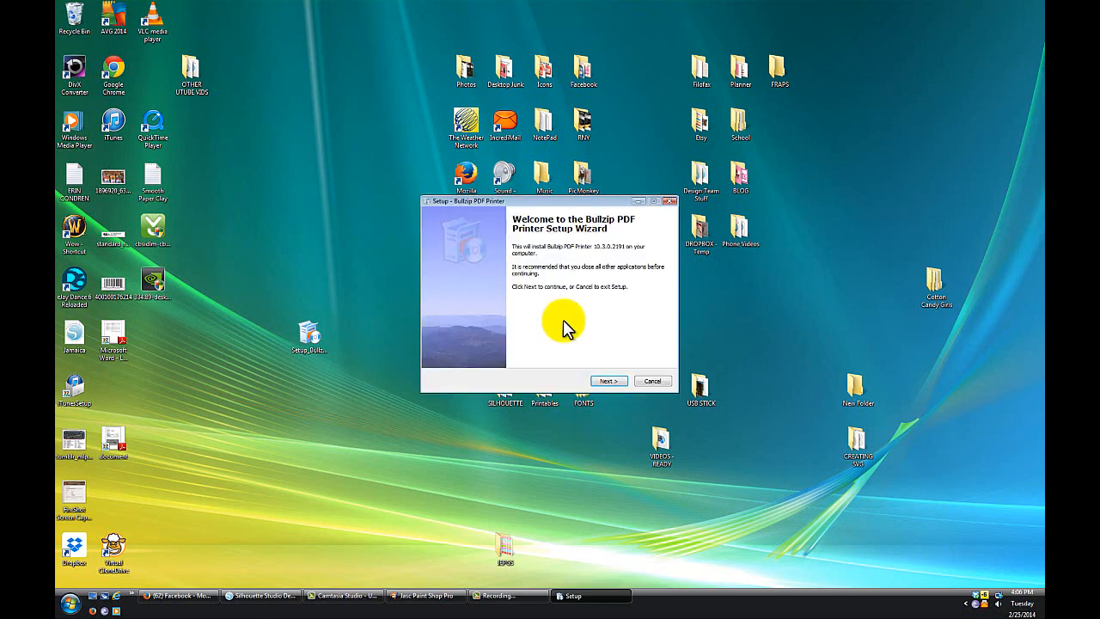
pyautogui.click(608, 381)
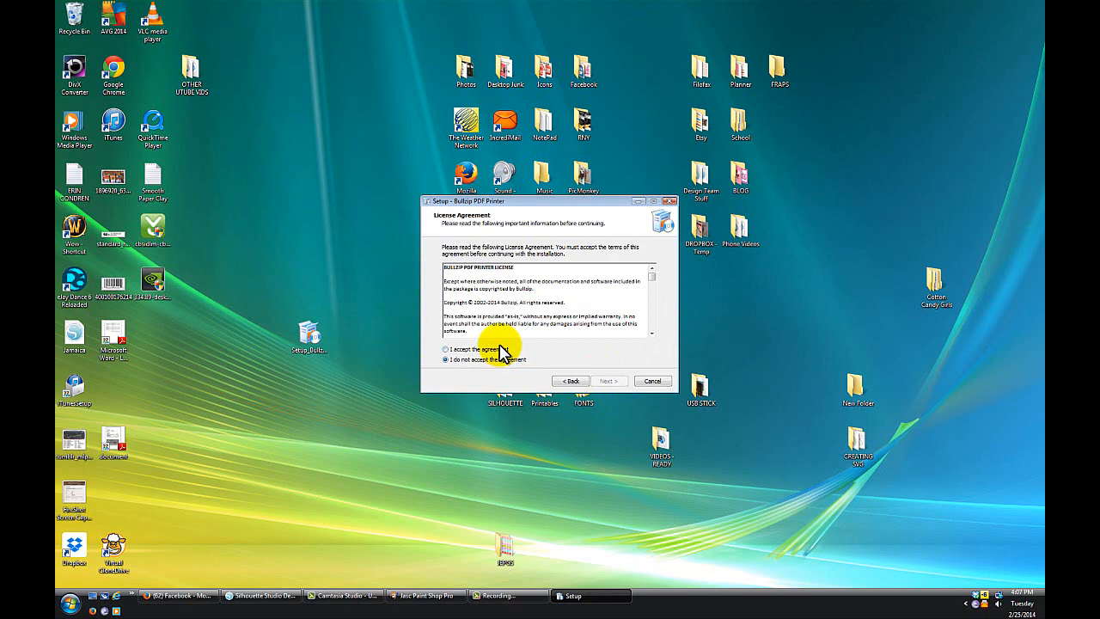
pyautogui.click(609, 380)
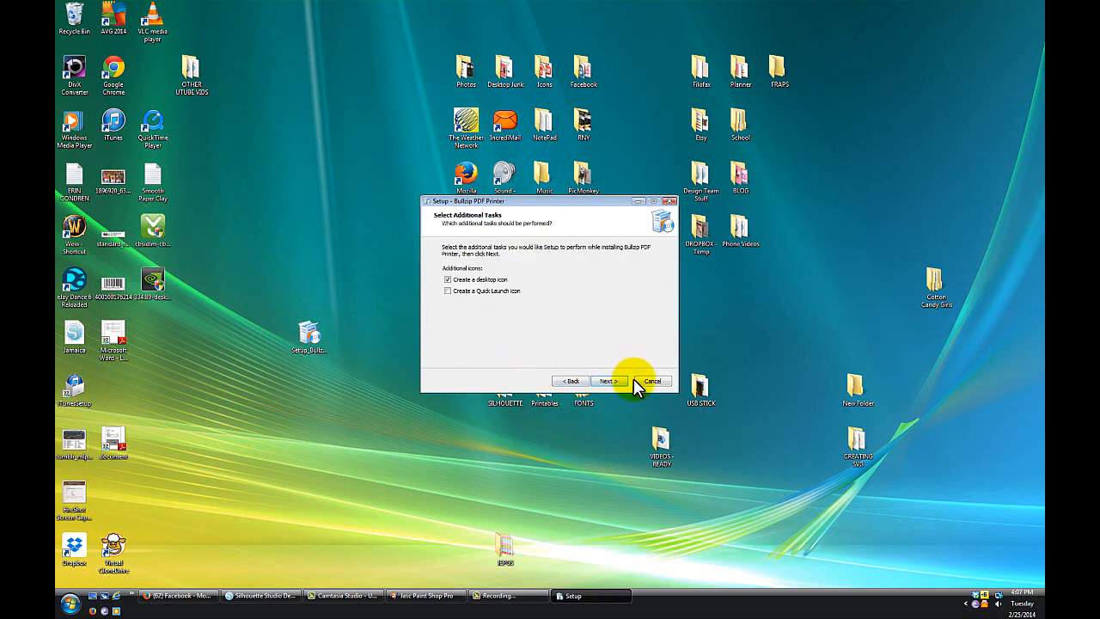
pyautogui.click(608, 381)
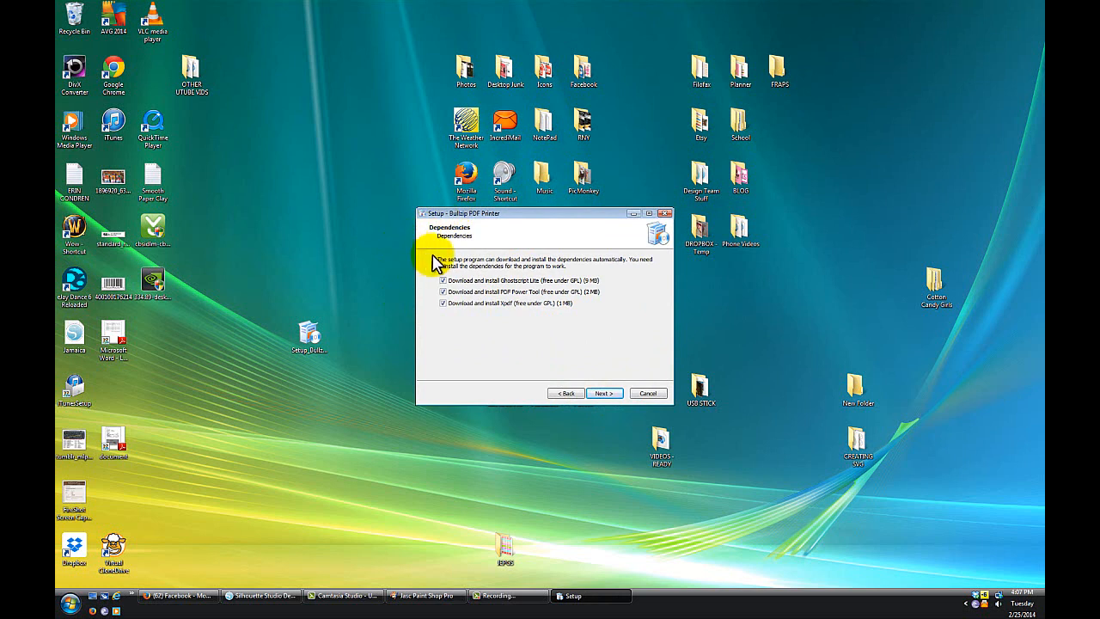
pyautogui.moveTo(618, 366)
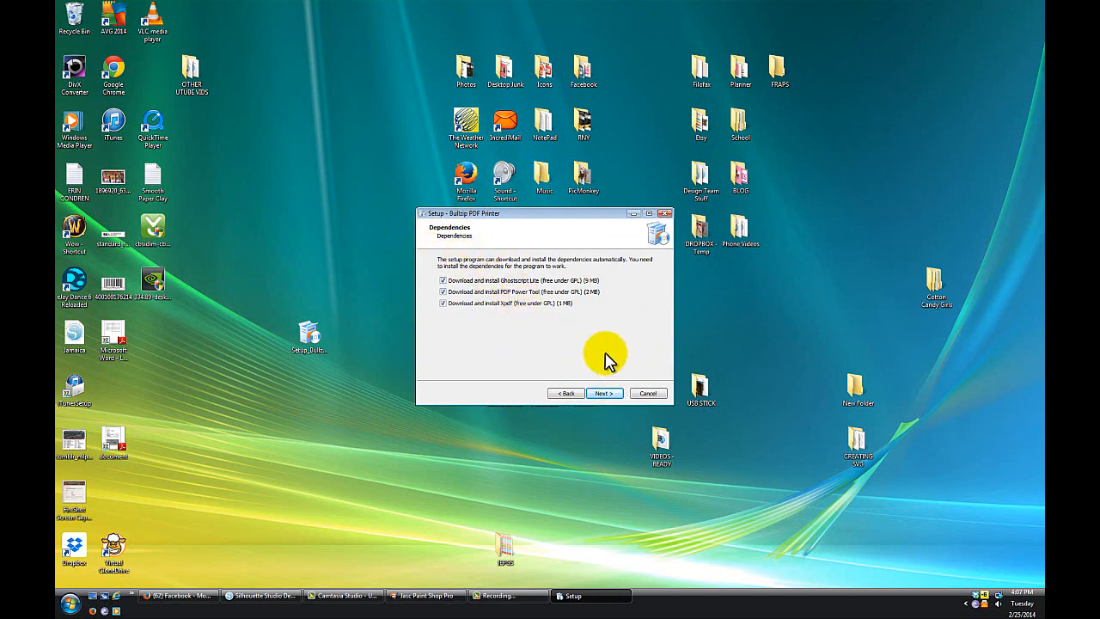
pyautogui.moveTo(643, 335)
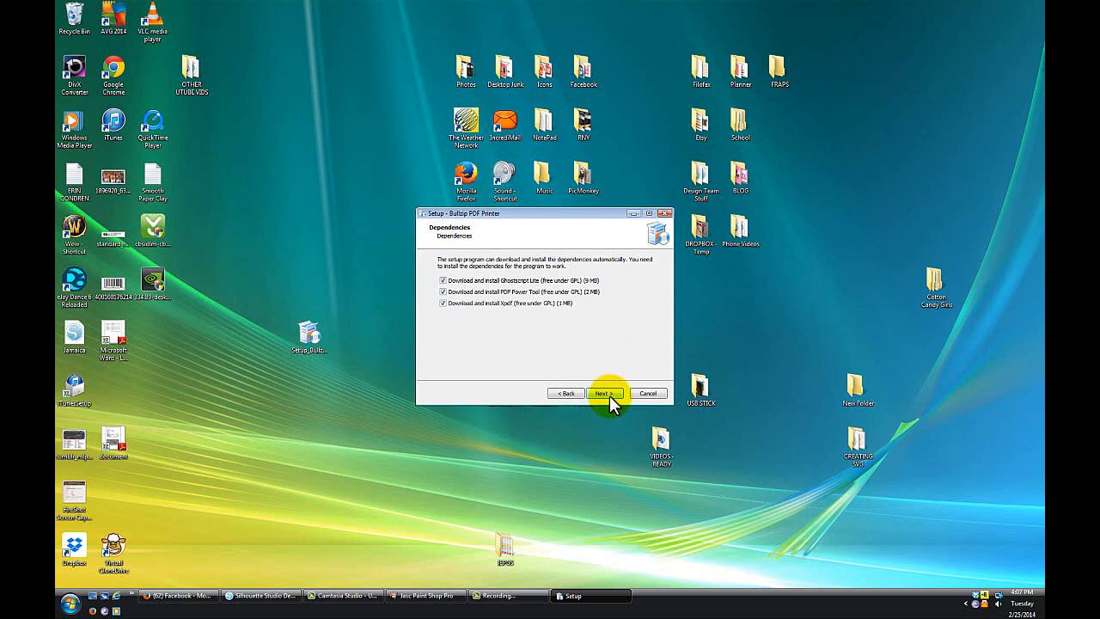
pyautogui.moveTo(543, 290)
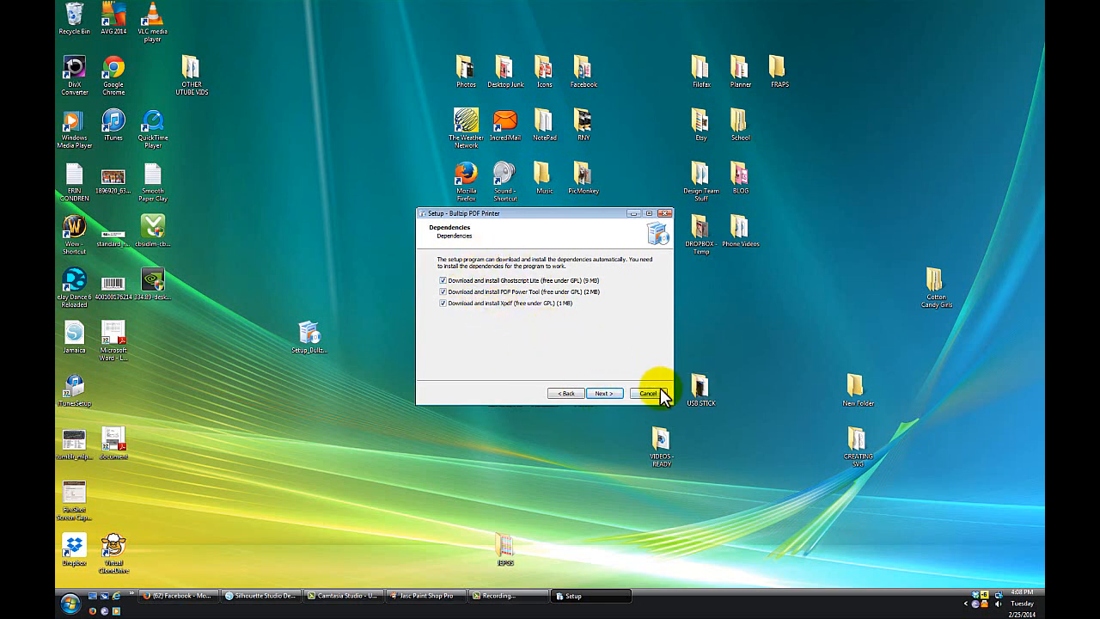
pyautogui.moveTo(590, 335)
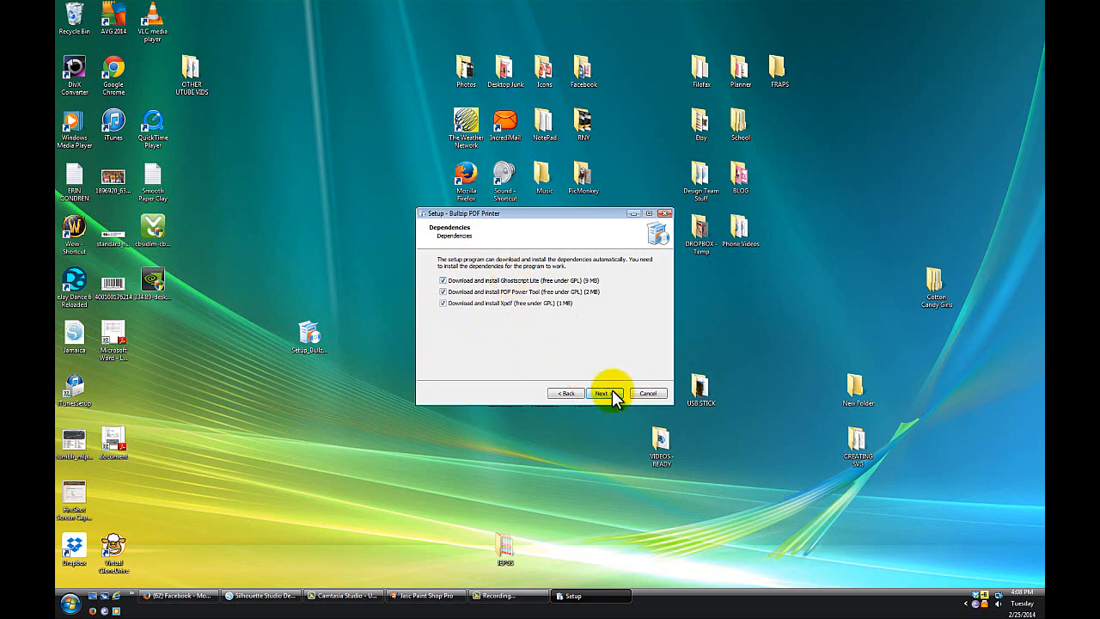
# Cancel the Bullzip installation on the Dependencies page and confirm exiting setup
pyautogui.click(649, 393)
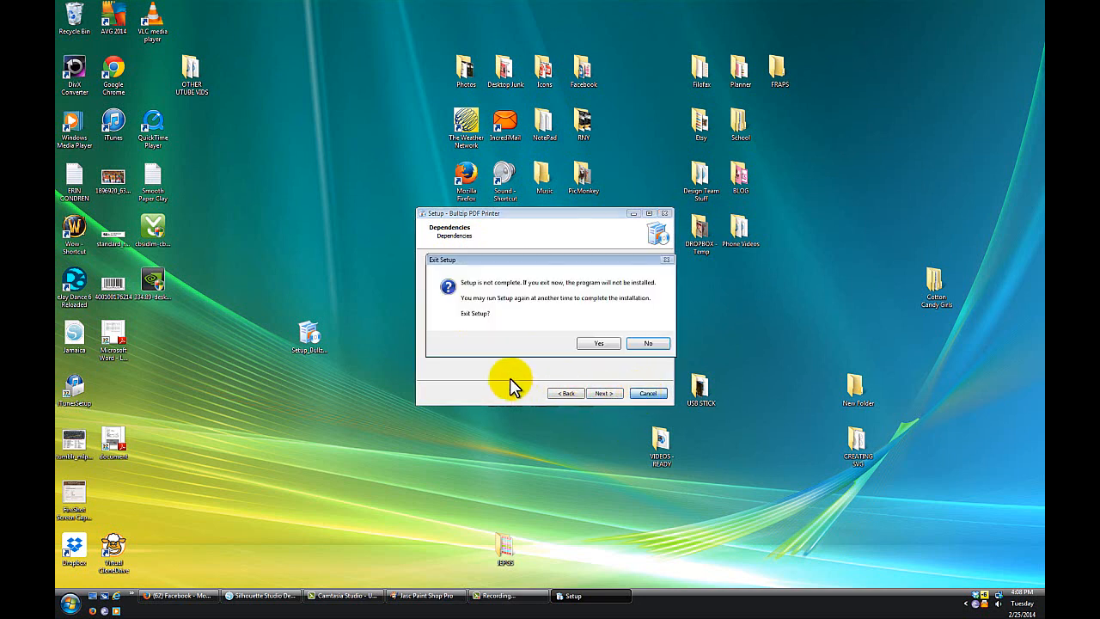
pyautogui.click(598, 343)
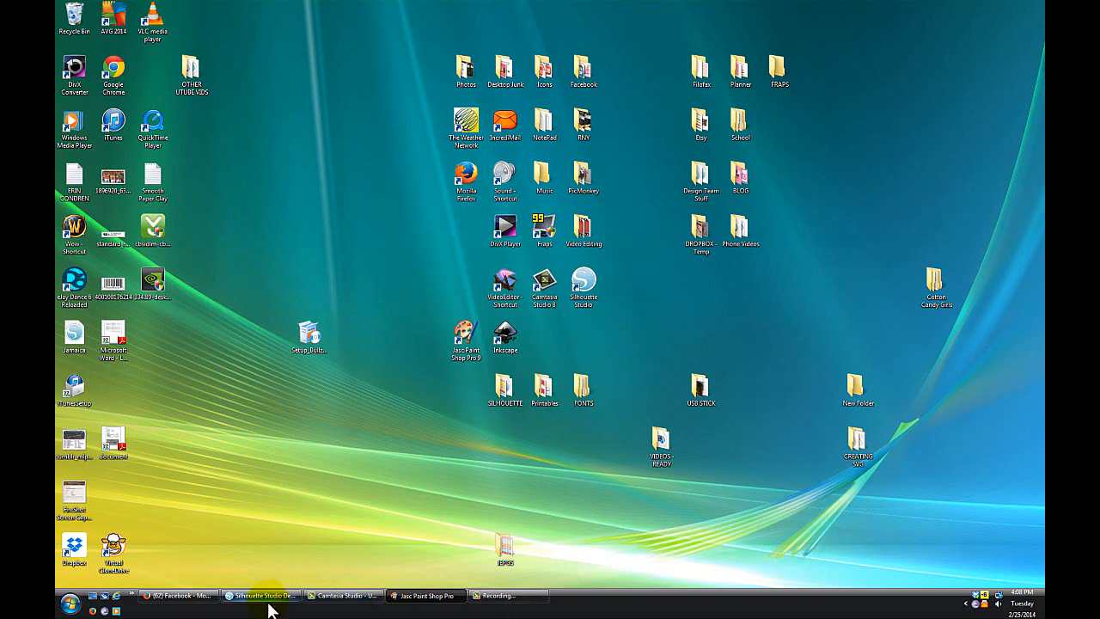
# Restore the Silhouette Studio window from the taskbar, back to the label sheet
pyautogui.click(261, 595)
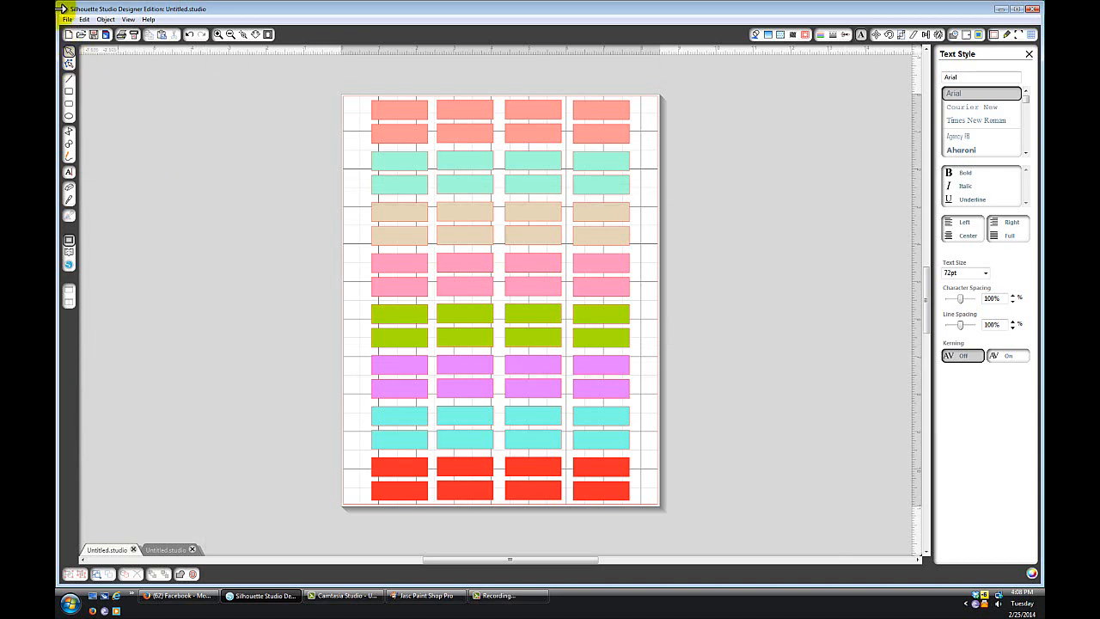
pyautogui.click(67, 19)
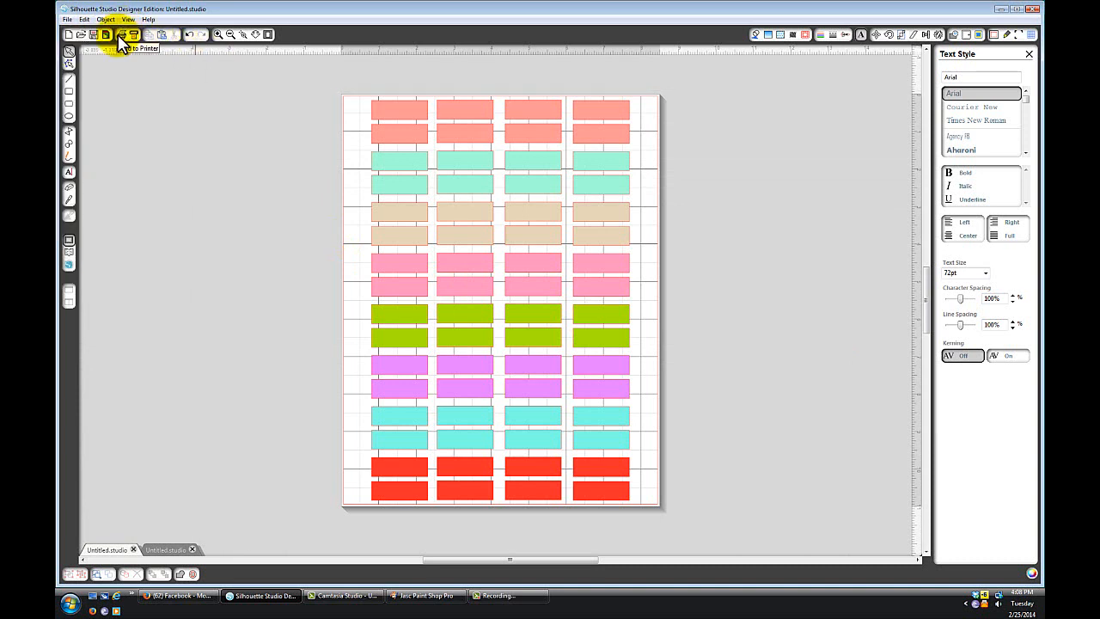
# Print the colored label sheet to the Bullzip PDF Printer
pyautogui.click(105, 34)
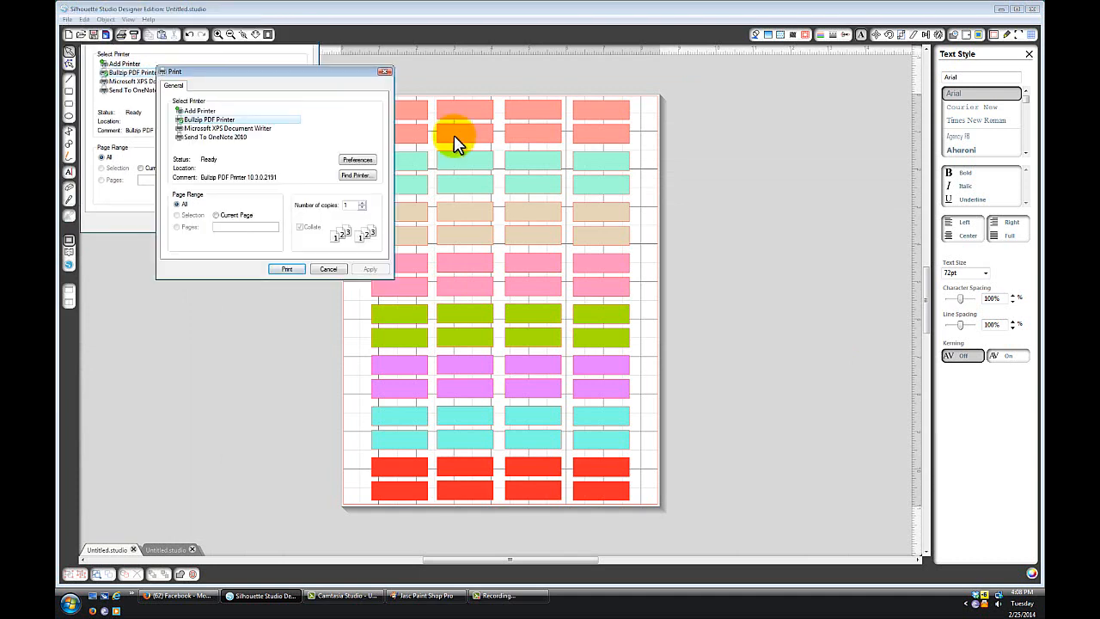
pyautogui.moveTo(270, 71); pyautogui.dragTo(597, 154)
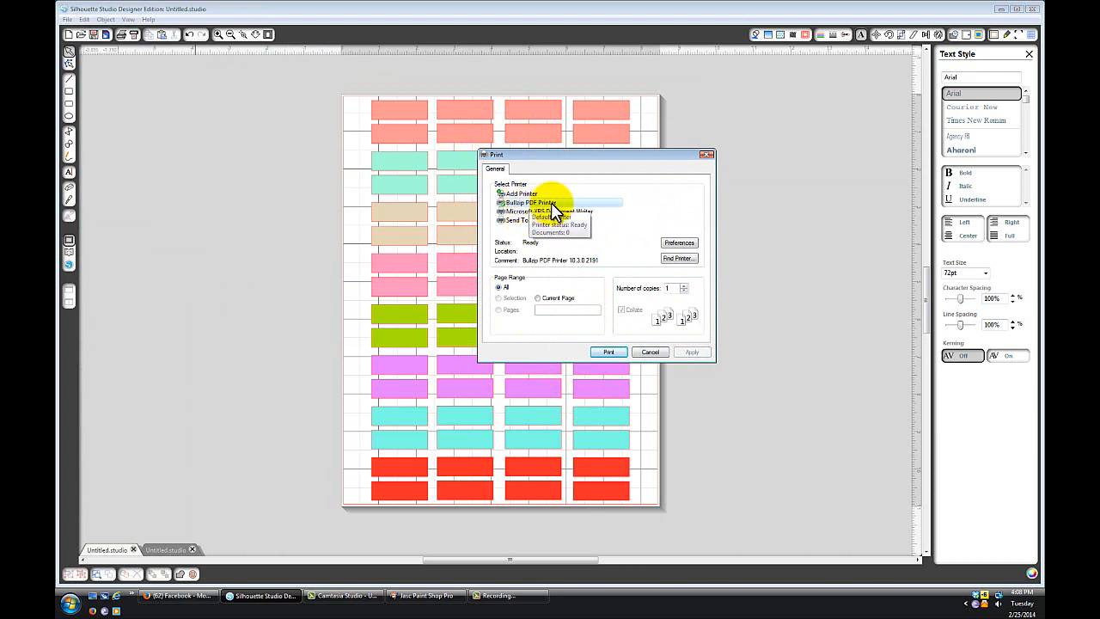
pyautogui.moveTo(865, 283)
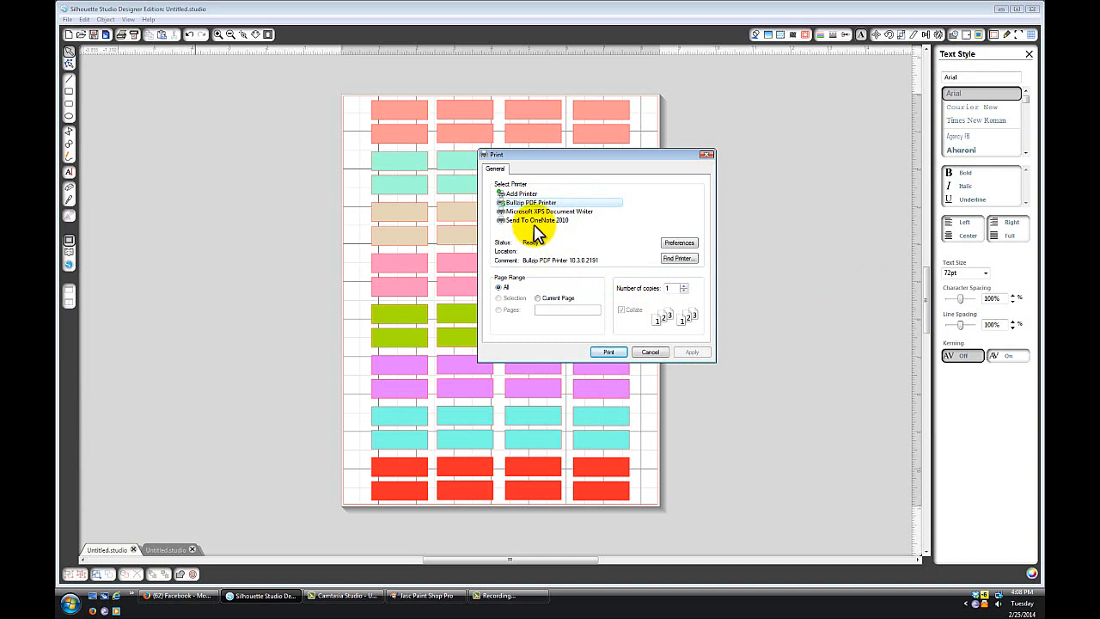
pyautogui.click(544, 212)
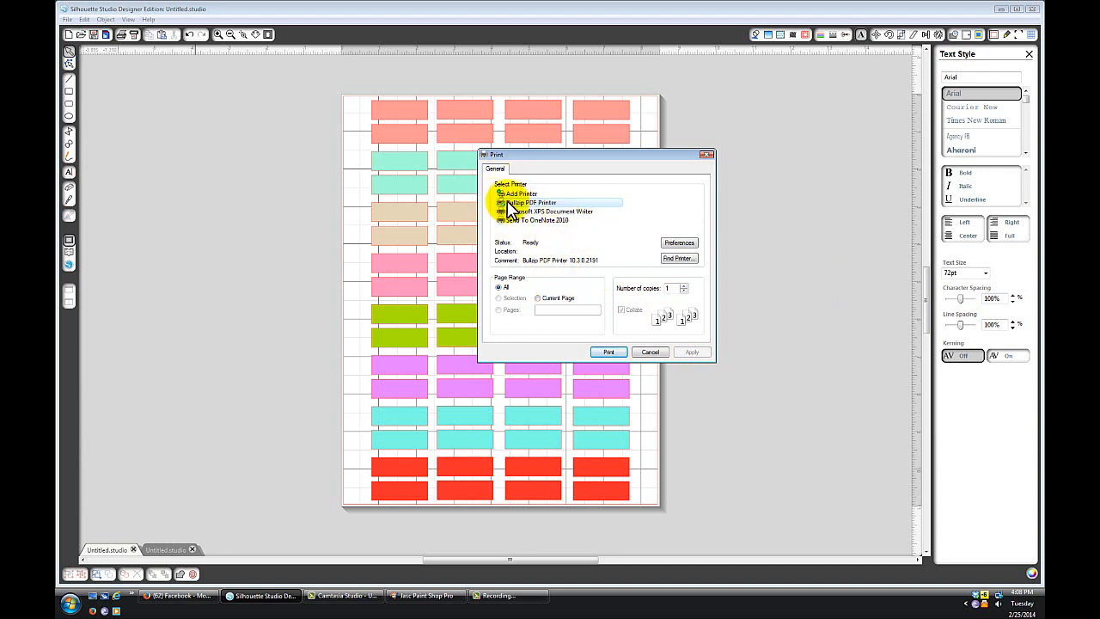
pyautogui.moveTo(623, 232)
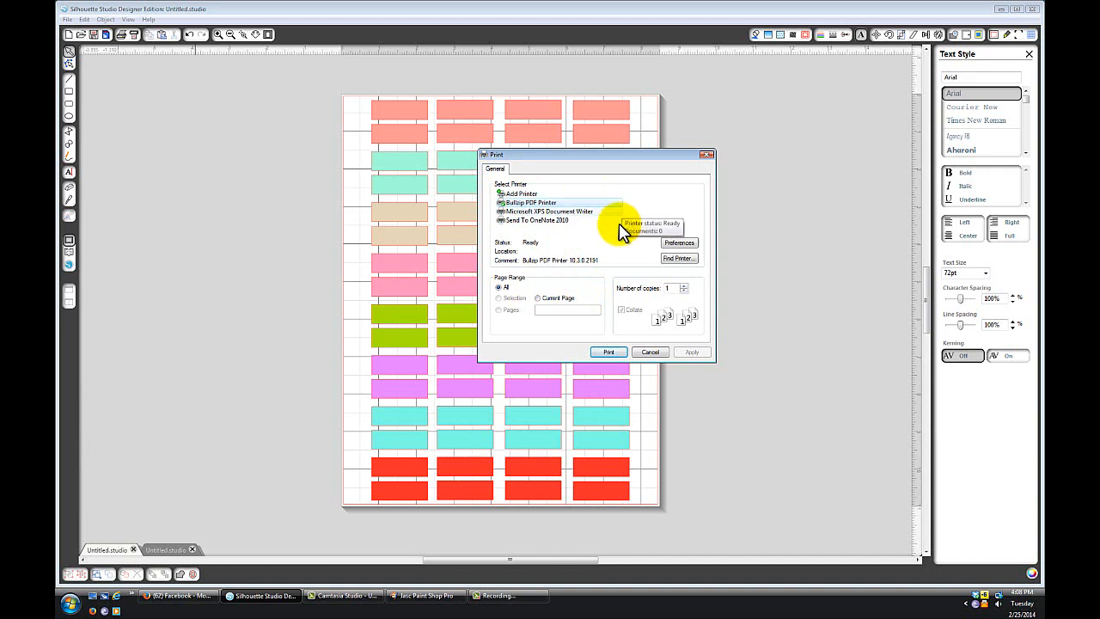
pyautogui.click(608, 351)
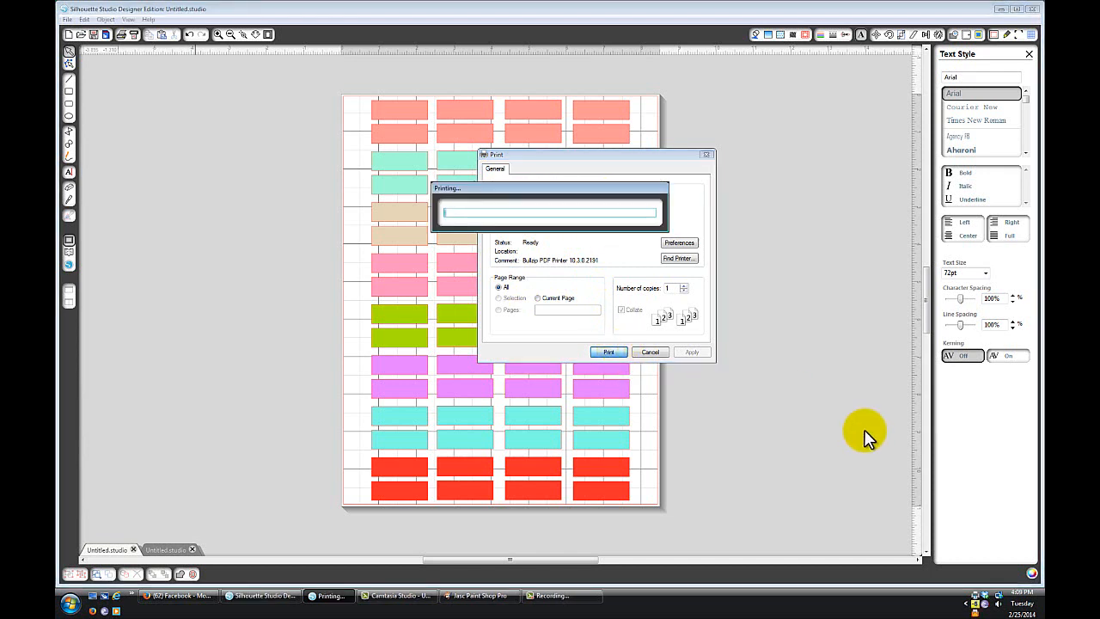
pyautogui.moveTo(909, 460)
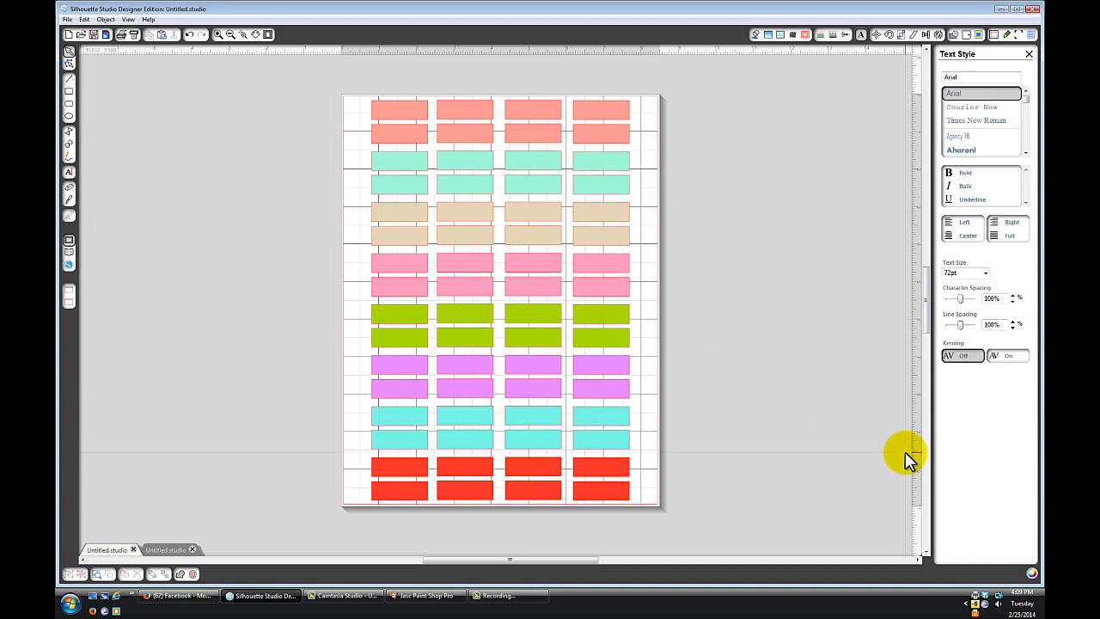
pyautogui.moveTo(902, 470)
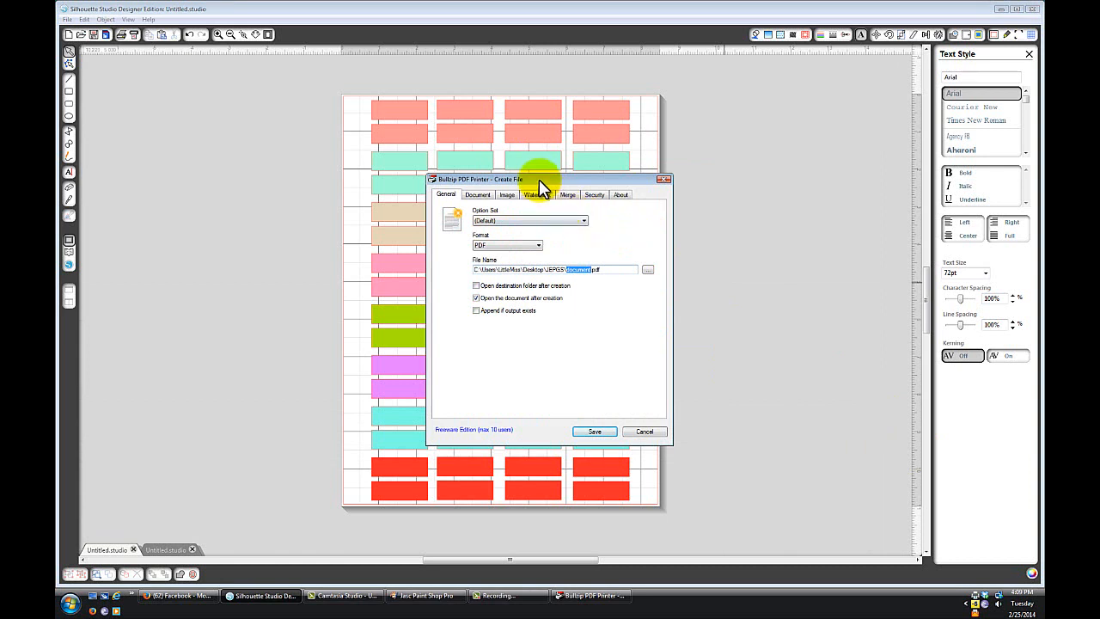
pyautogui.moveTo(541, 178); pyautogui.dragTo(598, 185)
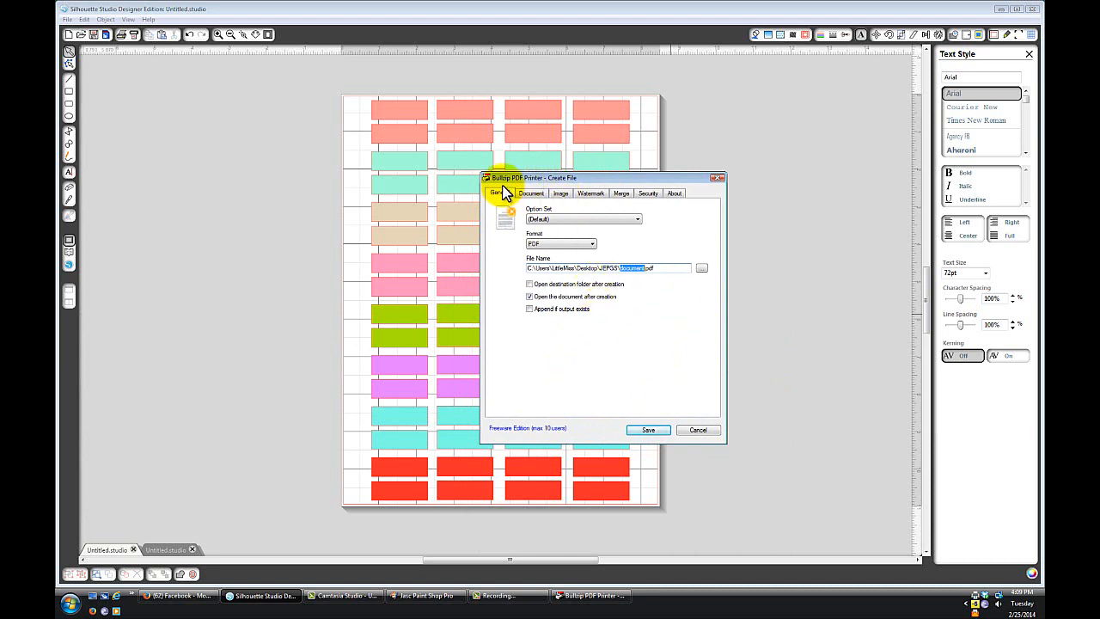
pyautogui.moveTo(634, 210)
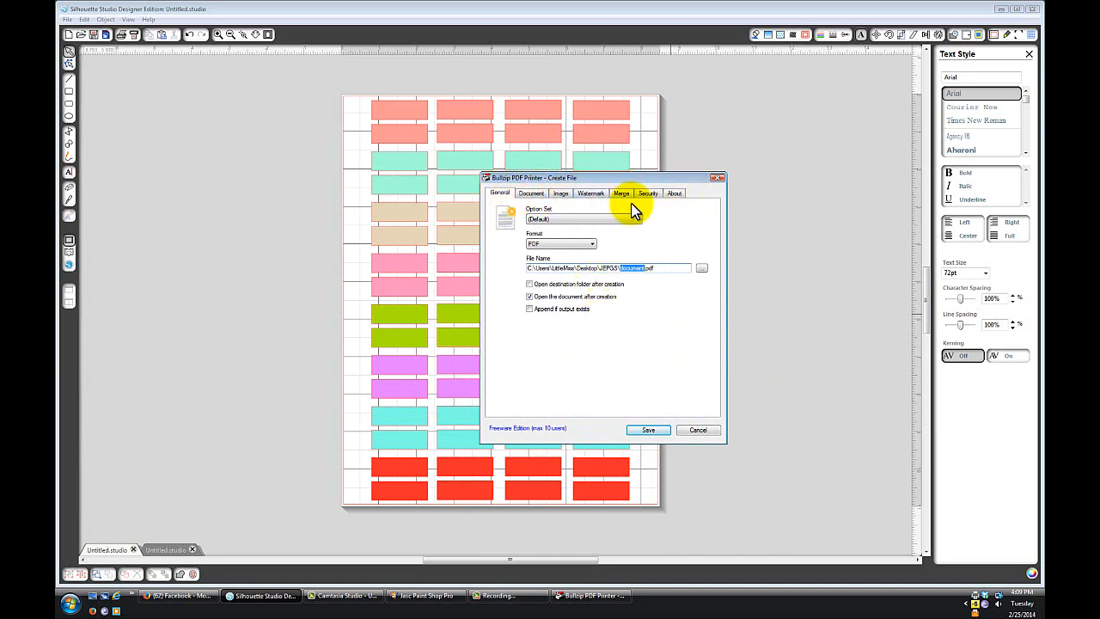
pyautogui.click(531, 193)
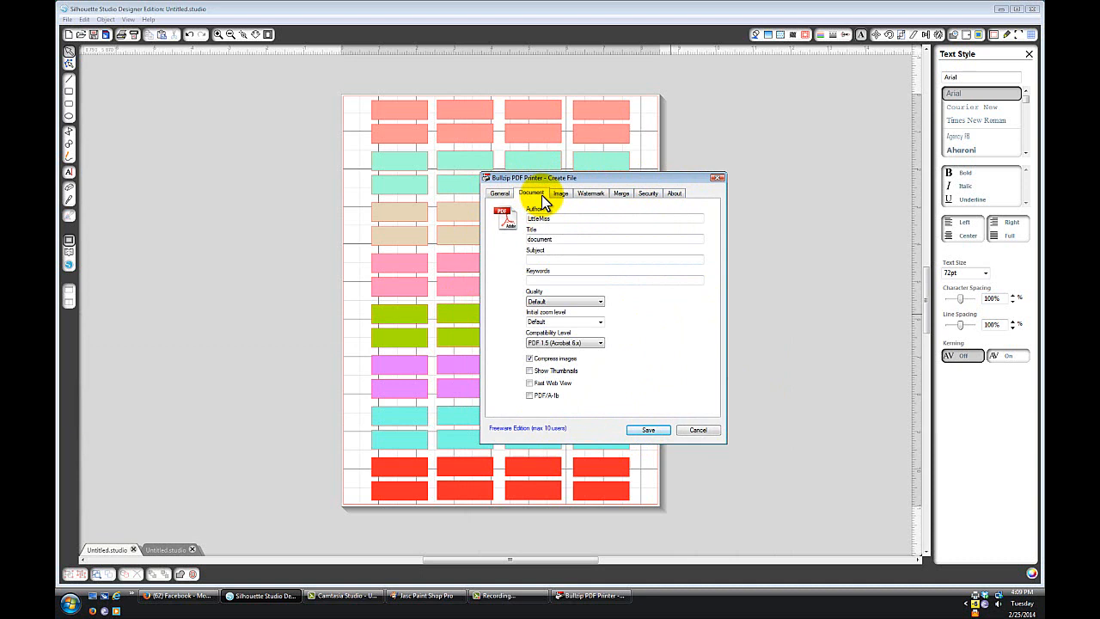
pyautogui.moveTo(559, 198)
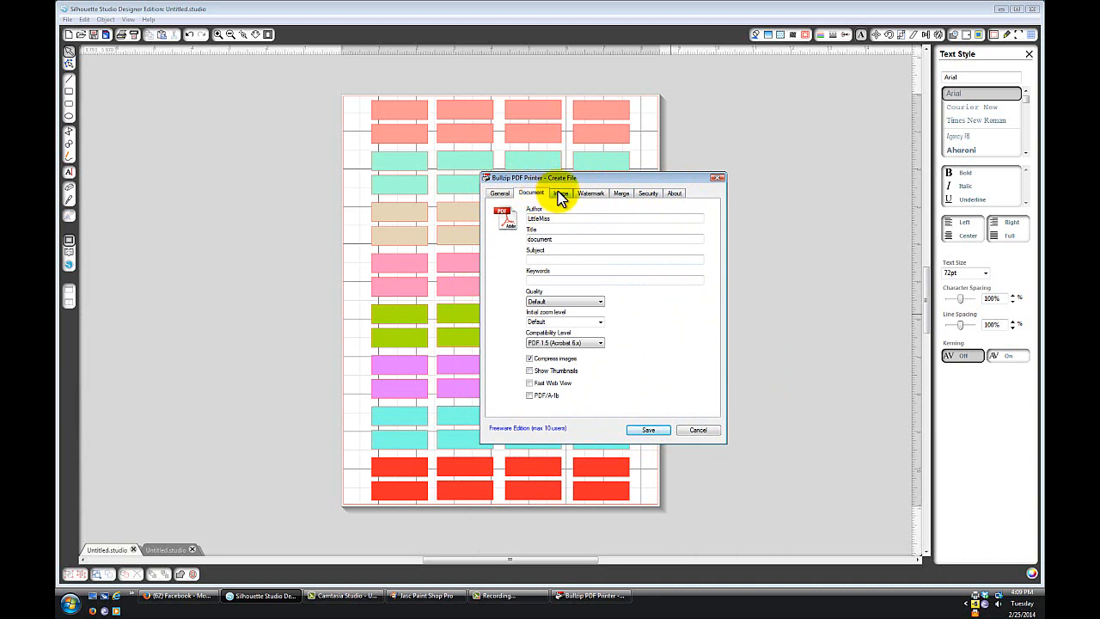
pyautogui.click(561, 192)
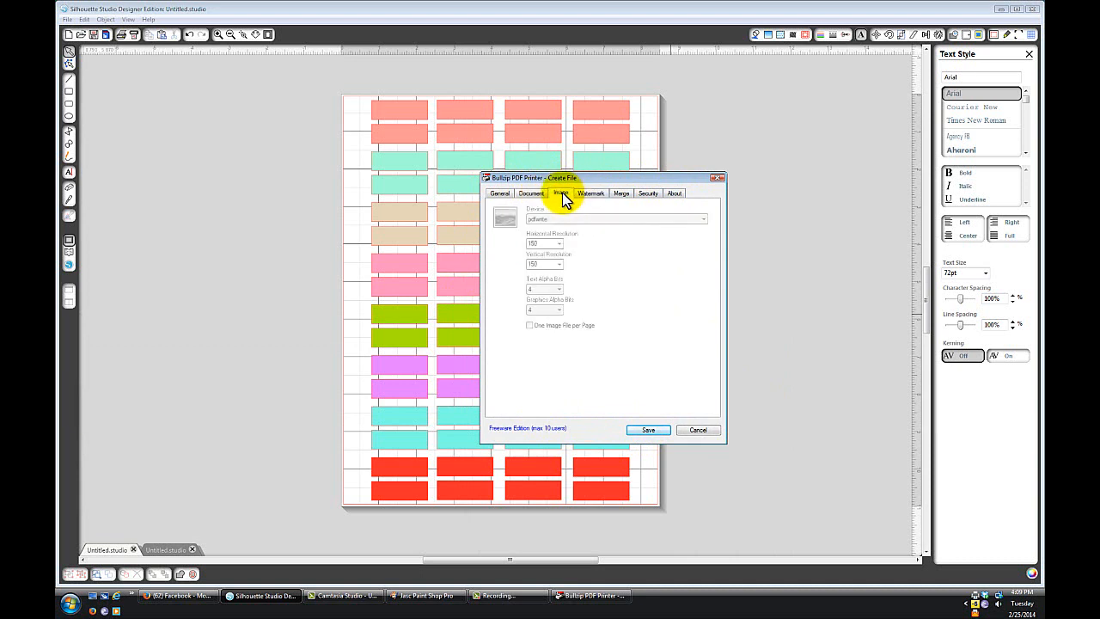
pyautogui.click(500, 193)
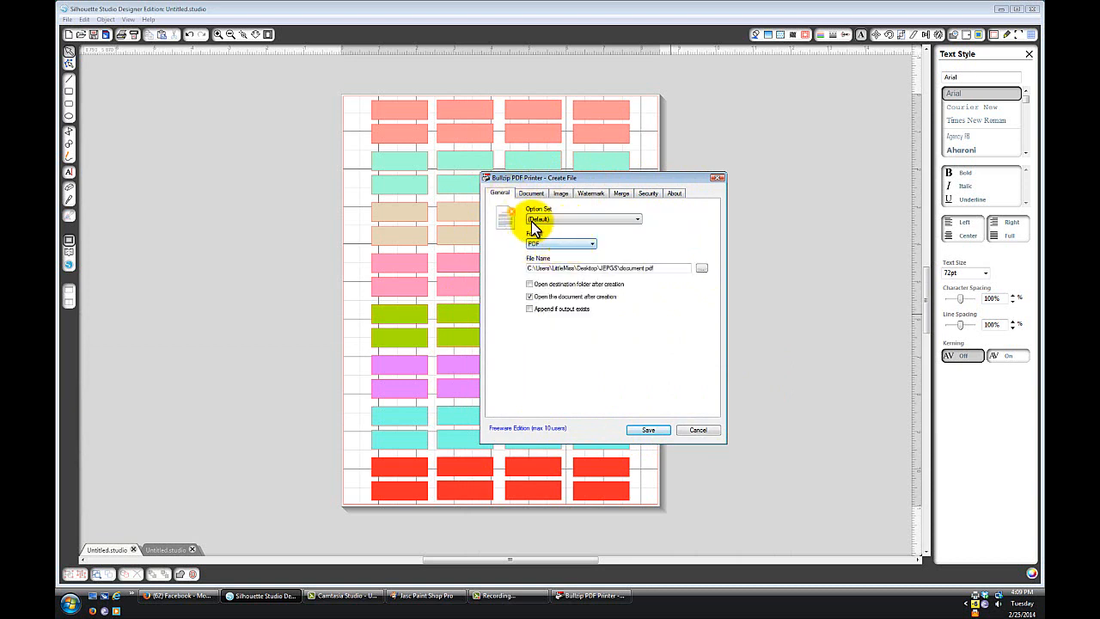
# Set Bullzip output to JPEG as Labels 1 in JEPGS, overwriting the existing file
pyautogui.click(591, 243)
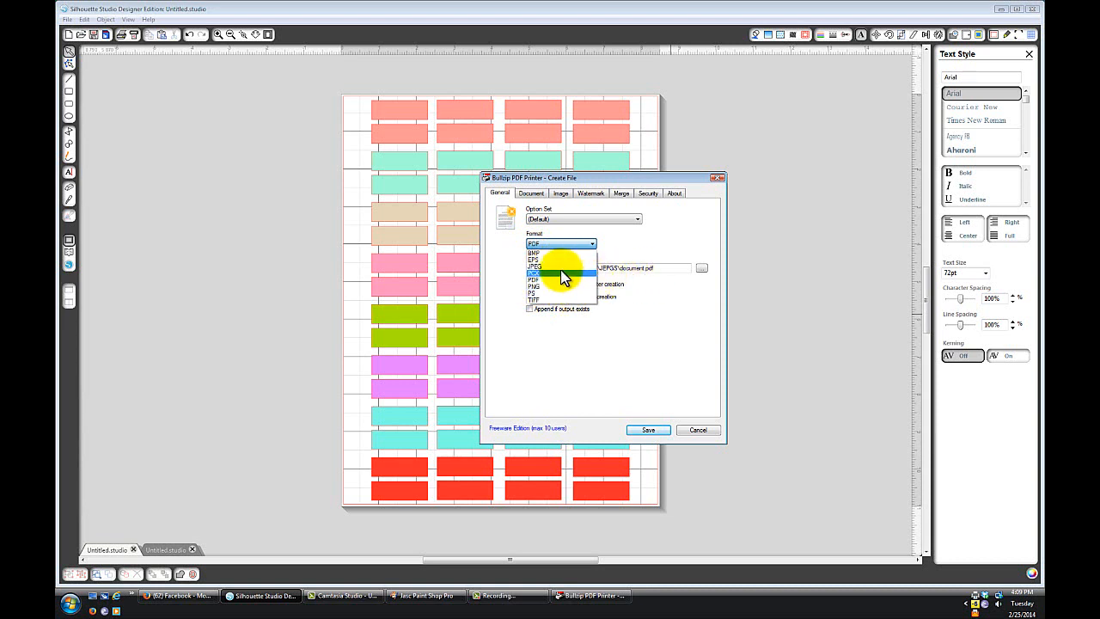
pyautogui.click(540, 267)
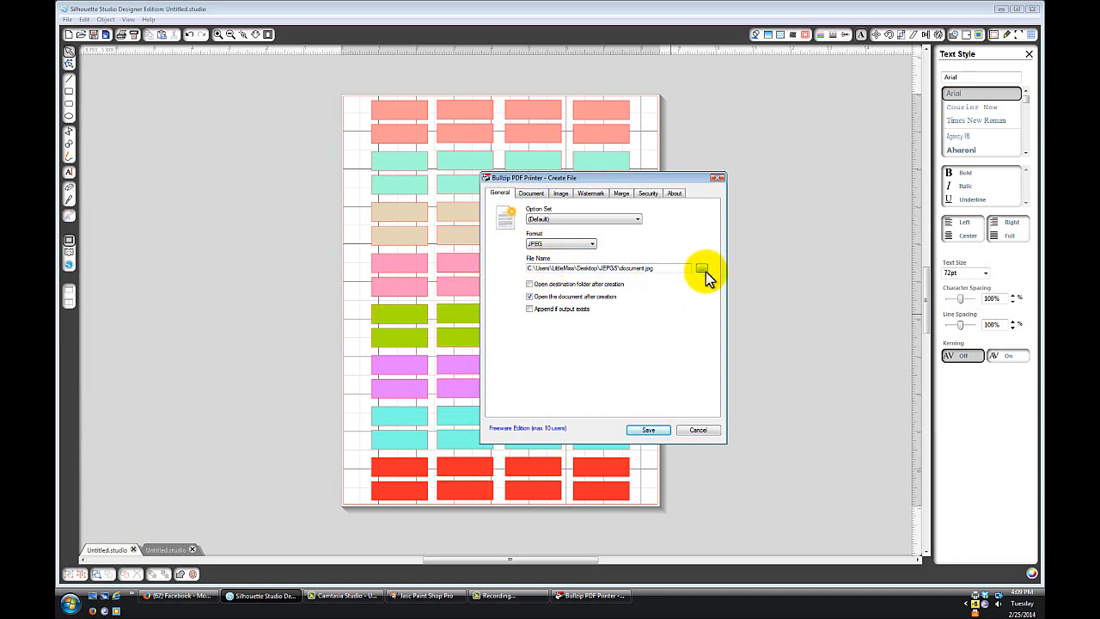
pyautogui.click(701, 268)
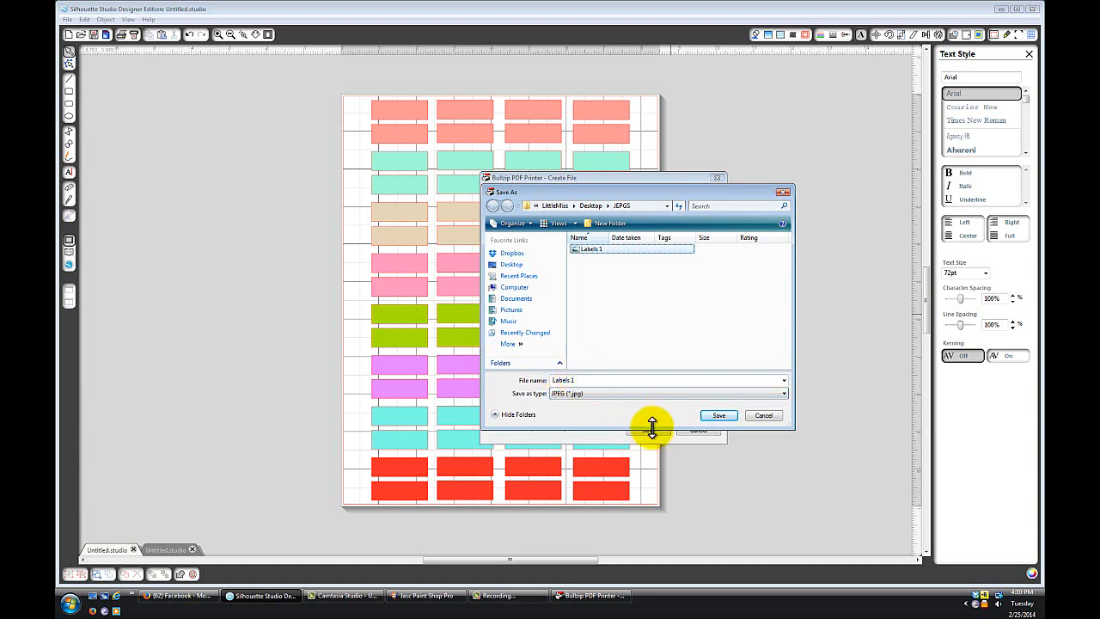
pyautogui.click(718, 415)
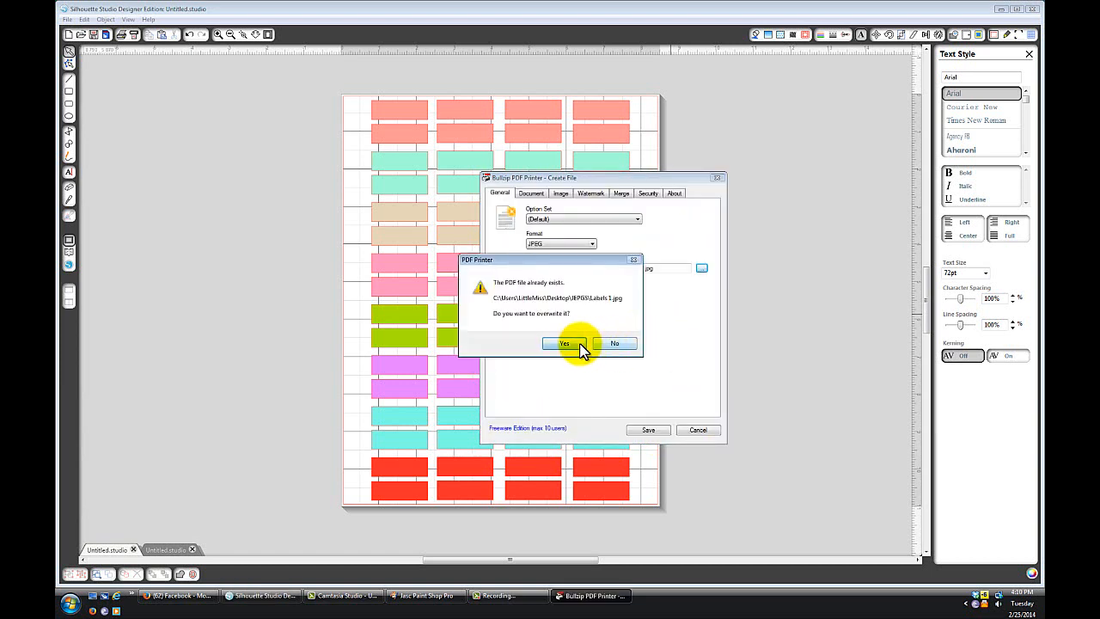
pyautogui.click(565, 343)
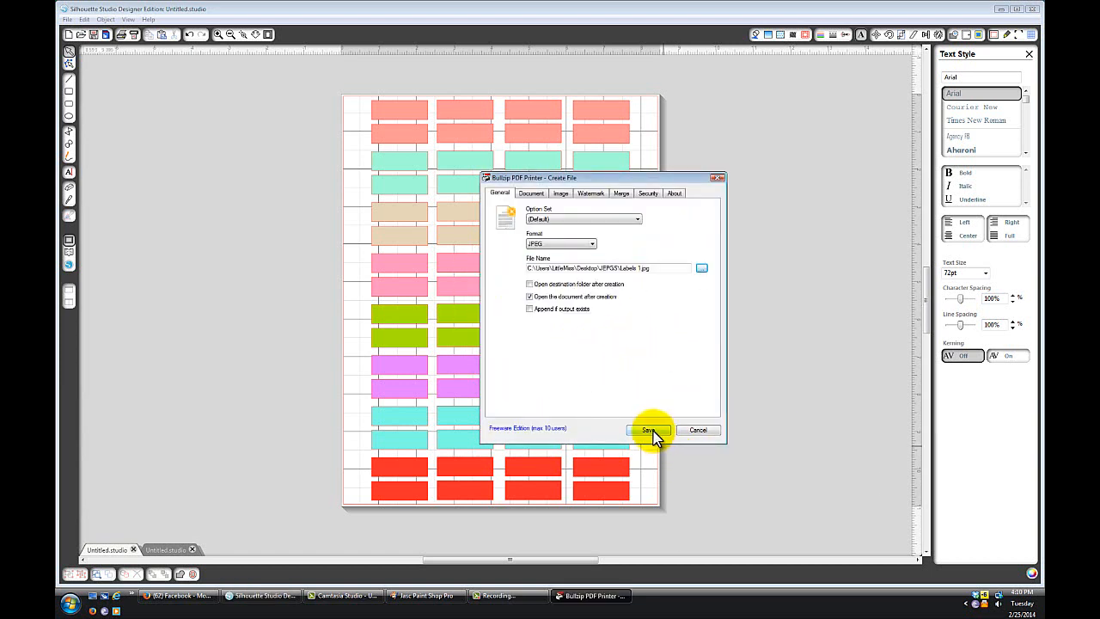
# Raise JPEG horizontal resolution above 150, continue in trial mode, and save Labels 1.jpg
pyautogui.click(560, 193)
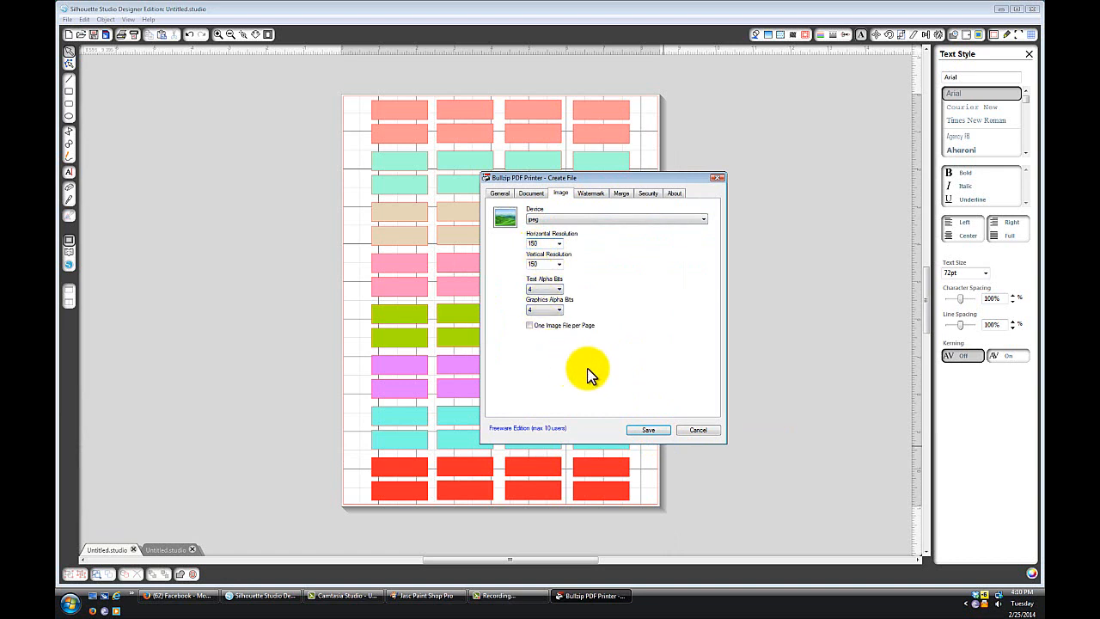
pyautogui.moveTo(559, 262)
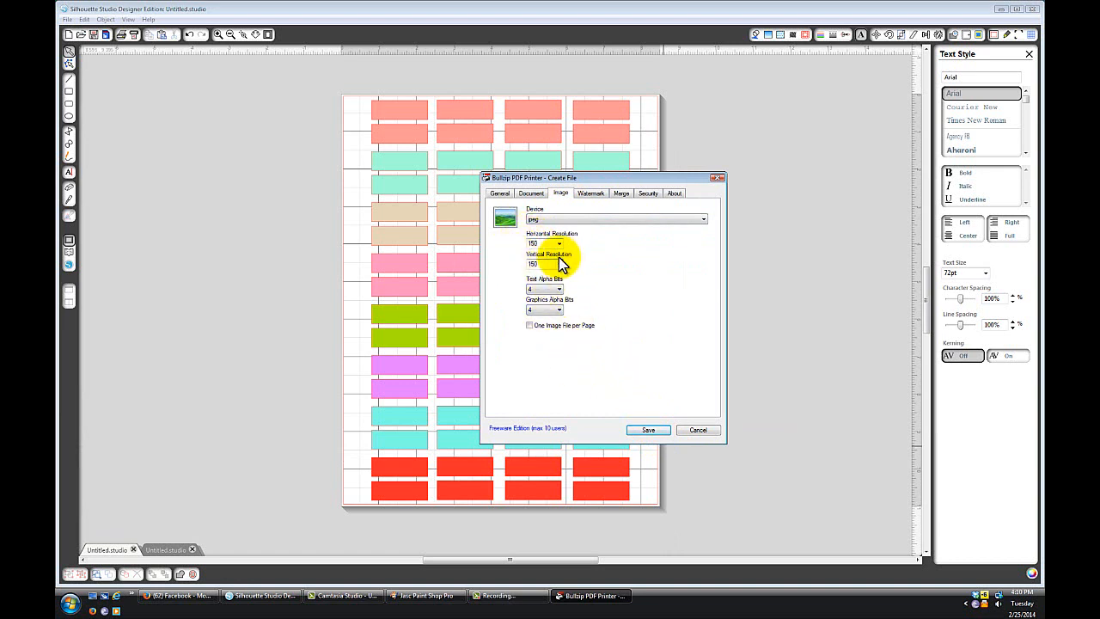
pyautogui.moveTo(565, 249)
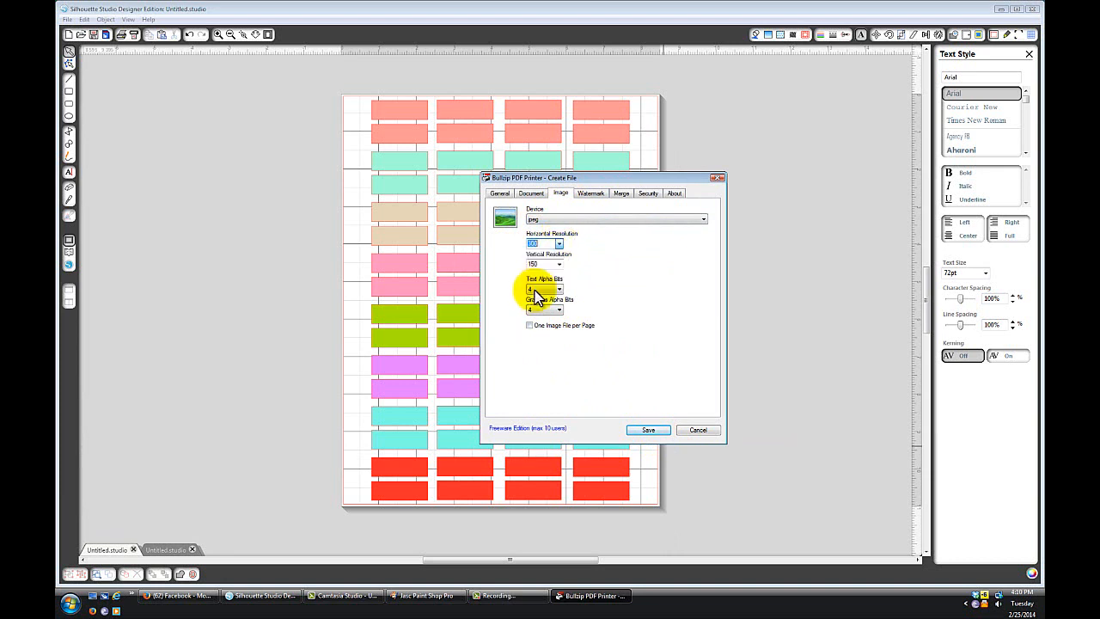
pyautogui.click(620, 193)
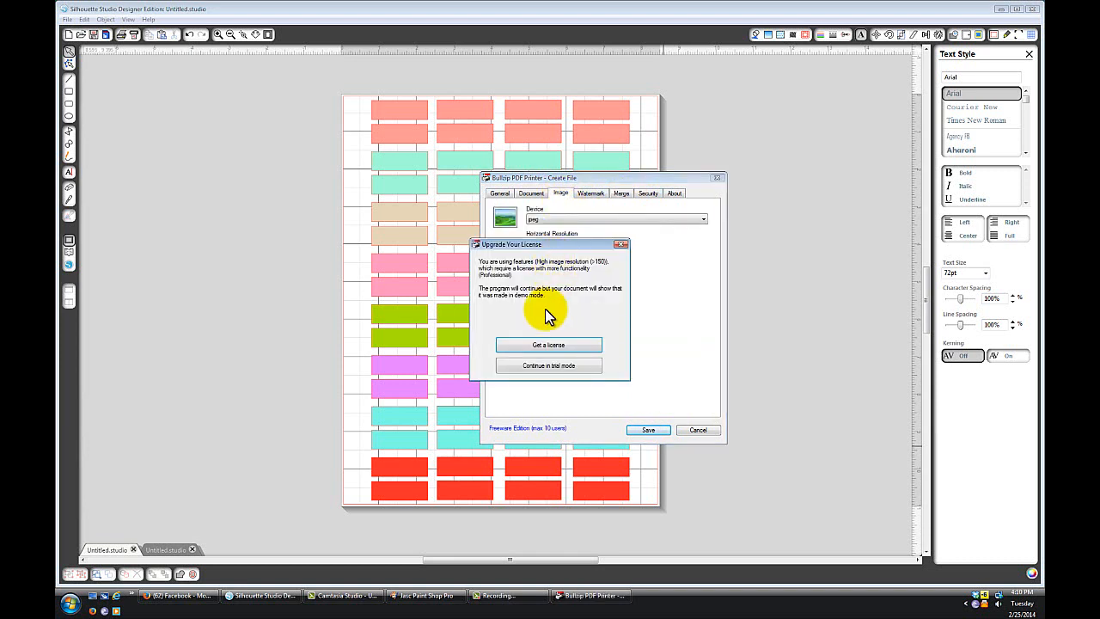
pyautogui.moveTo(565, 329)
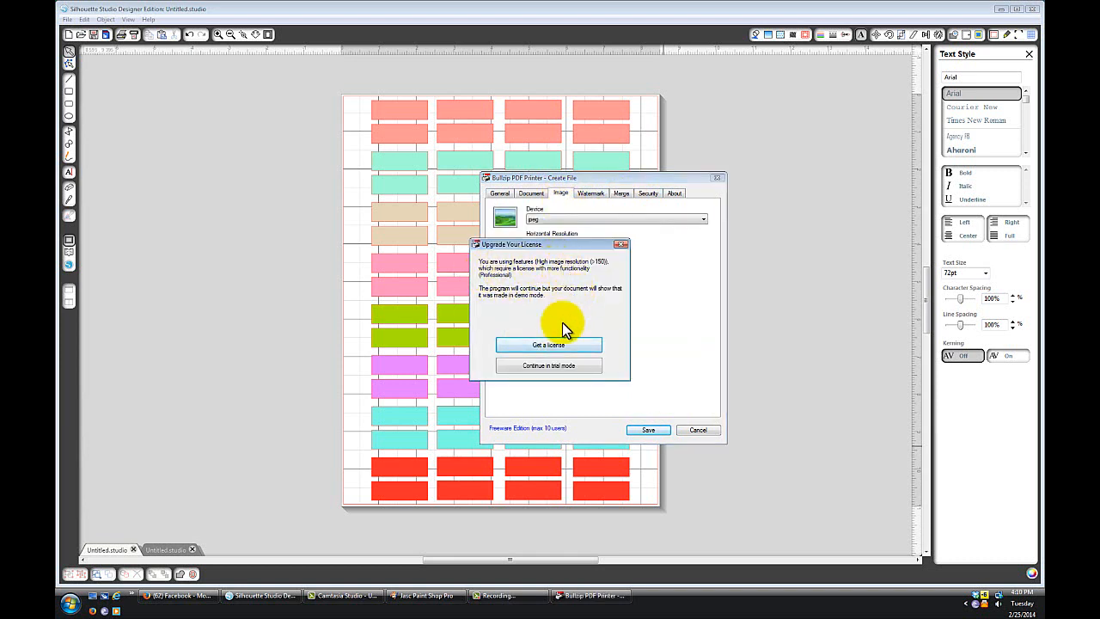
pyautogui.click(549, 365)
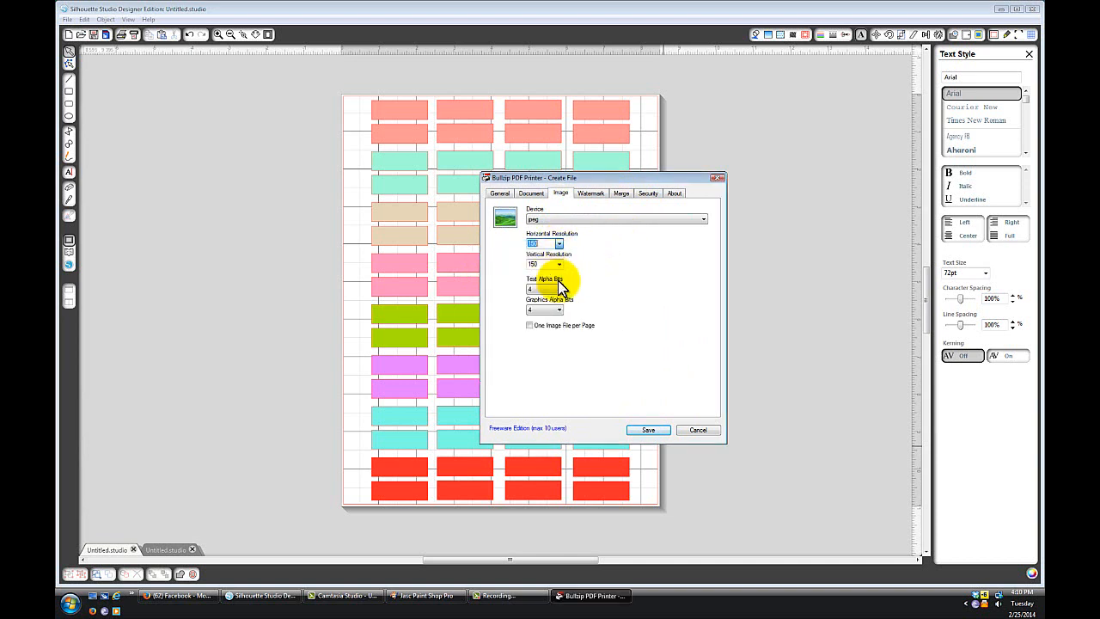
pyautogui.click(500, 192)
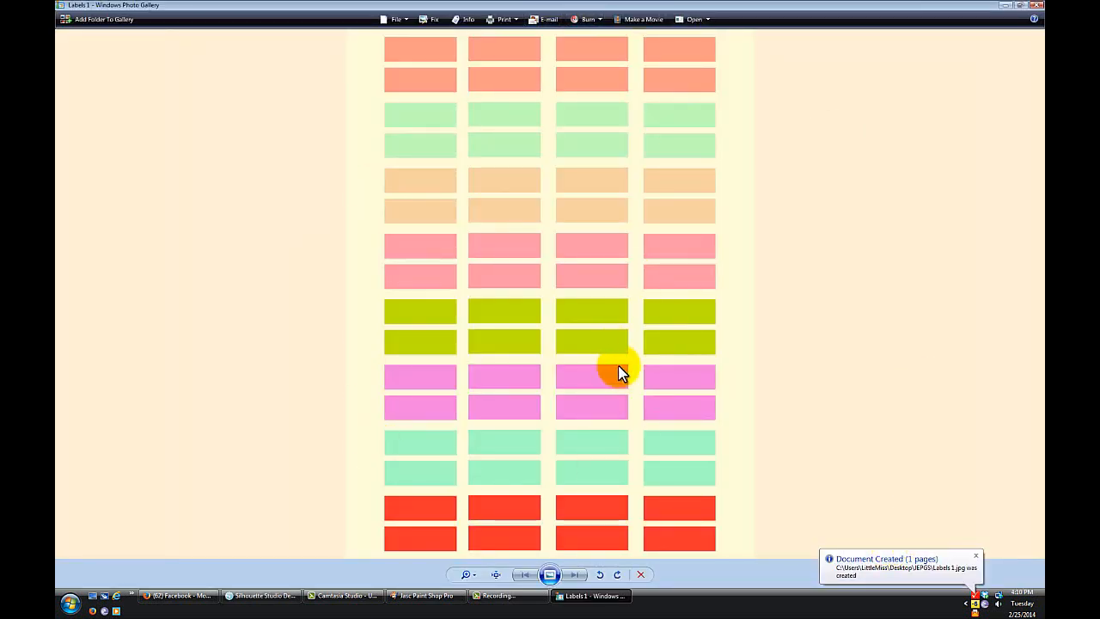
pyautogui.moveTo(709, 185)
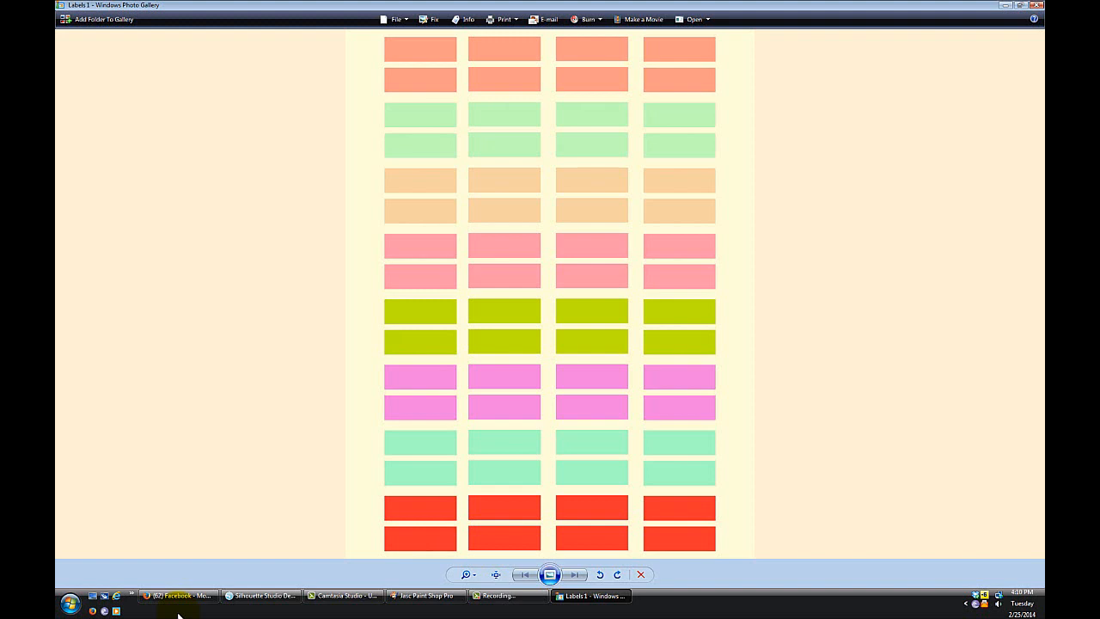
pyautogui.moveTo(935, 48)
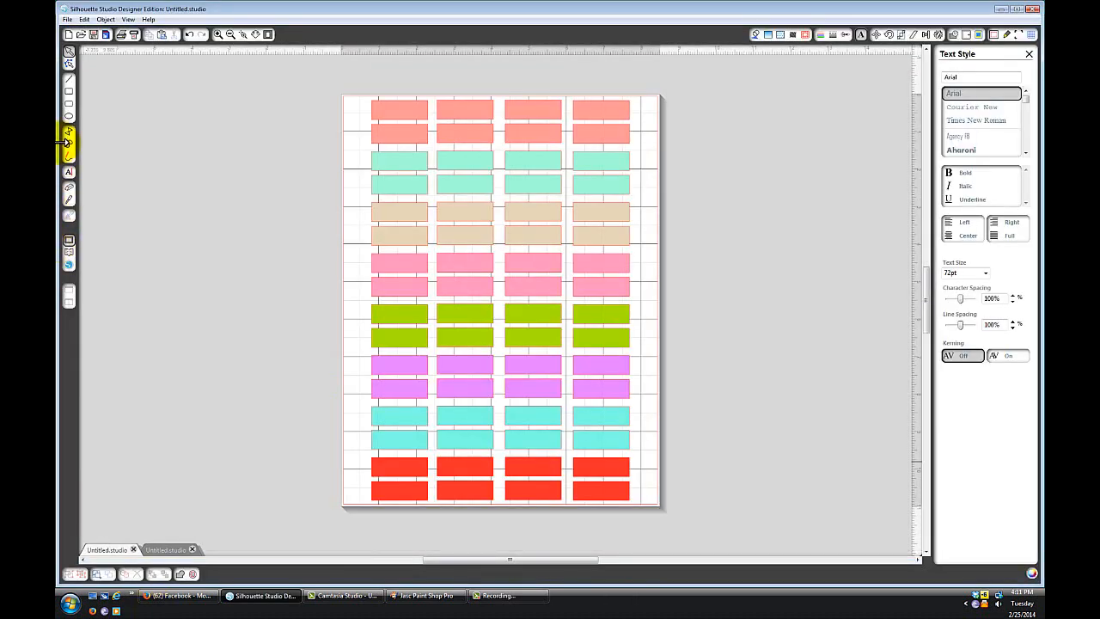
# Open Labels 1.jpg from the JEPGS folder through File > Open
pyautogui.click(67, 19)
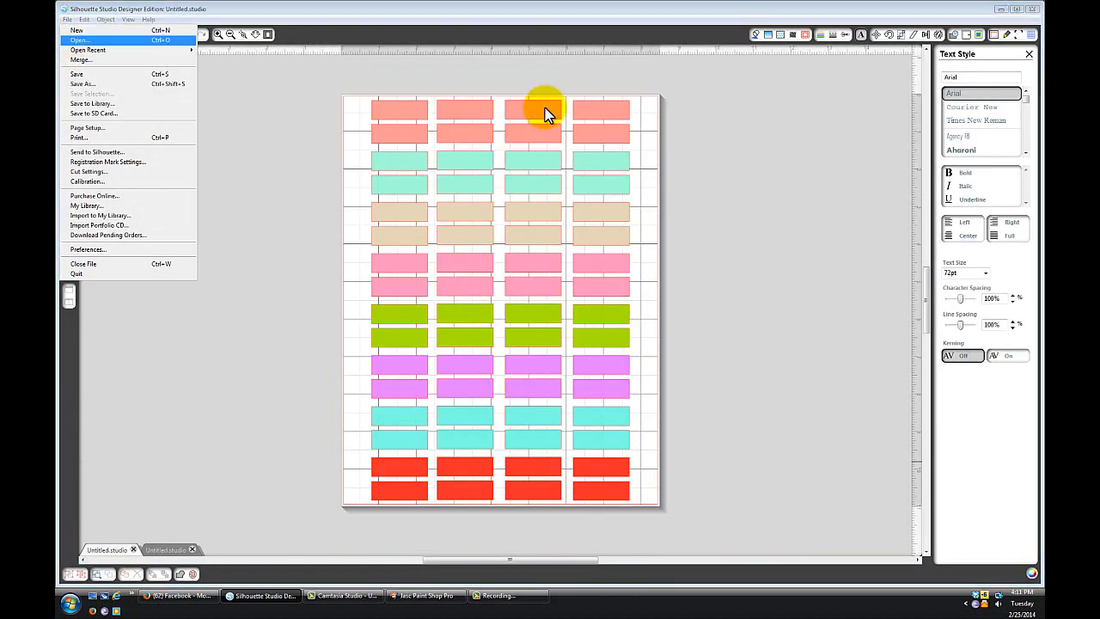
pyautogui.click(79, 40)
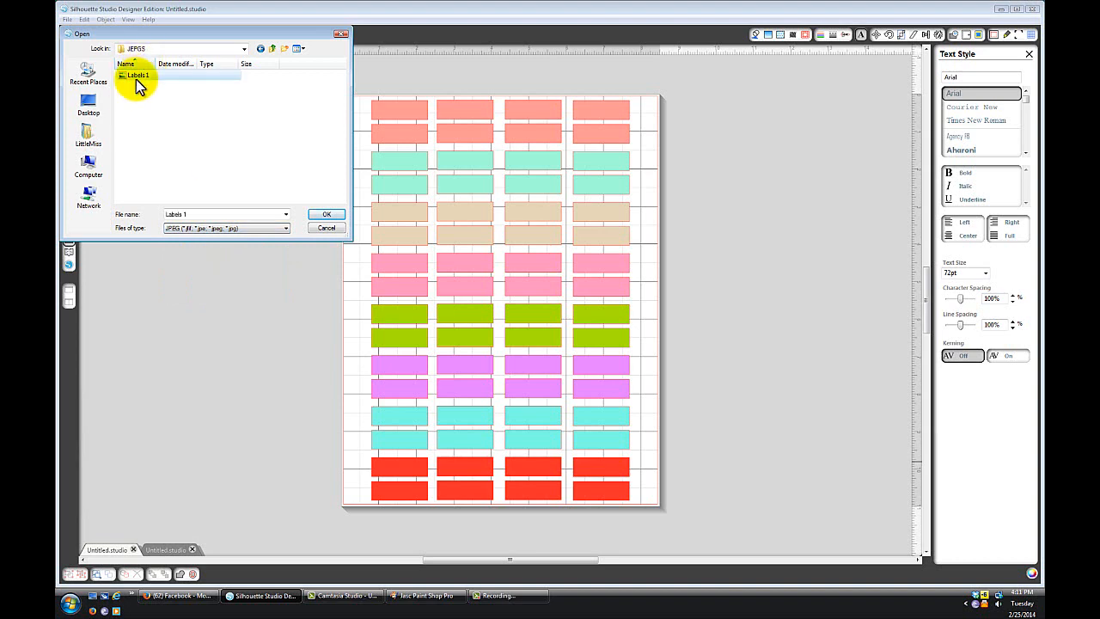
pyautogui.click(327, 214)
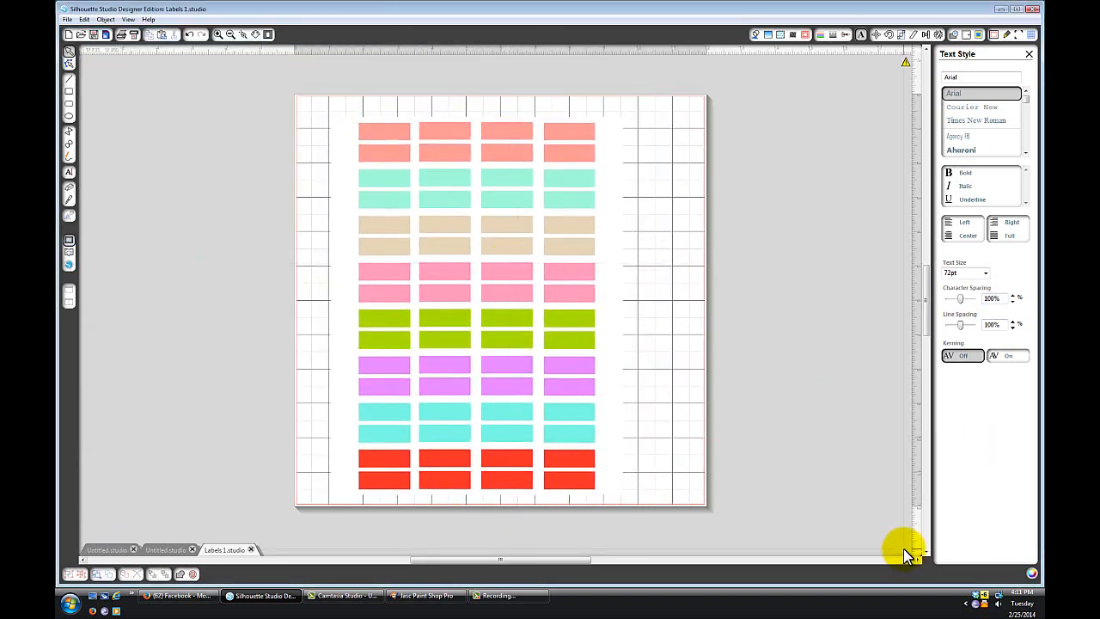
pyautogui.moveTo(718, 432)
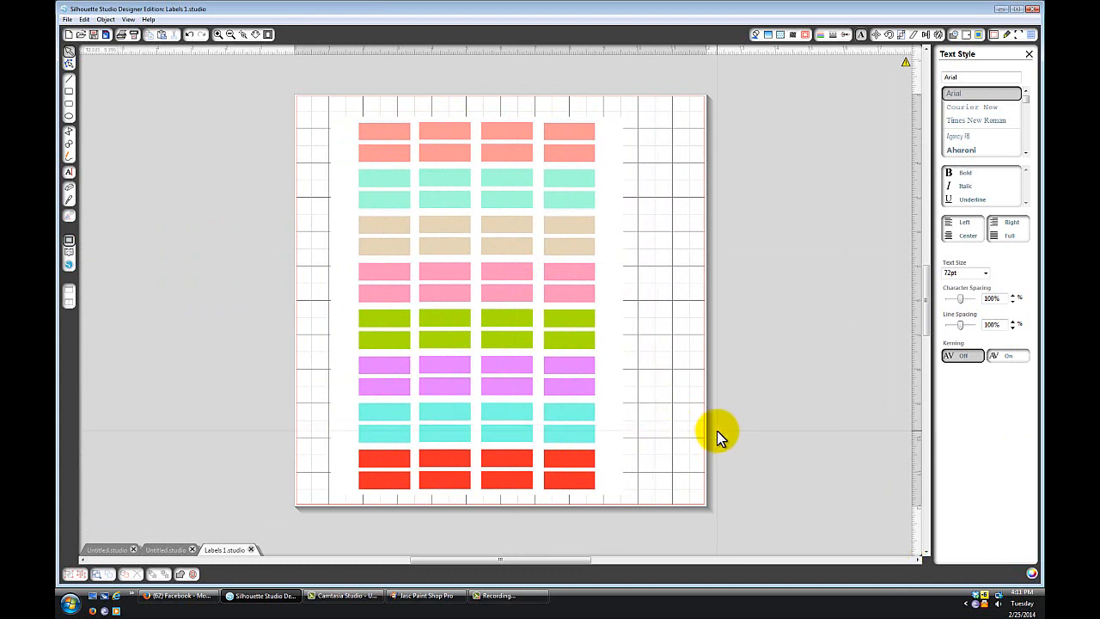